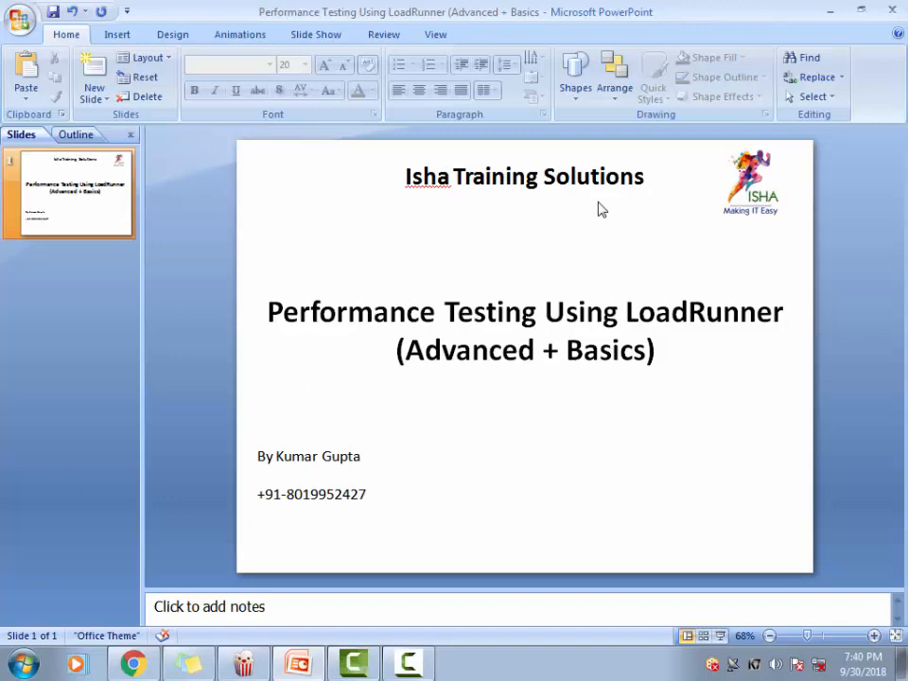
- Switch from the PowerPoint title slide to the LoadRunner course page in Chrome
{"action": "left_click", "coordinate": [132, 662]}
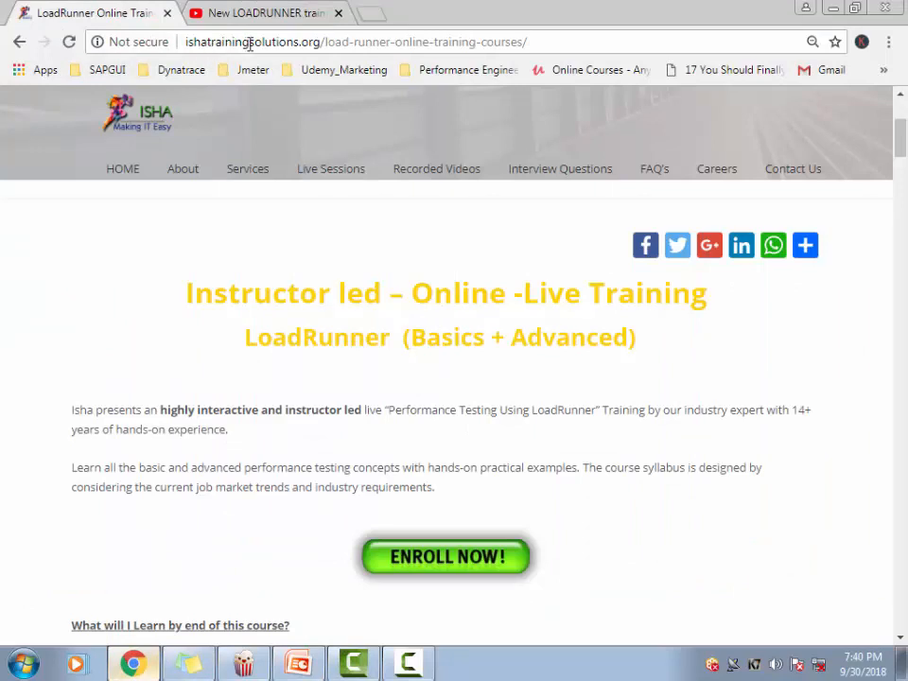
{"action": "left_click", "coordinate": [329, 168]}
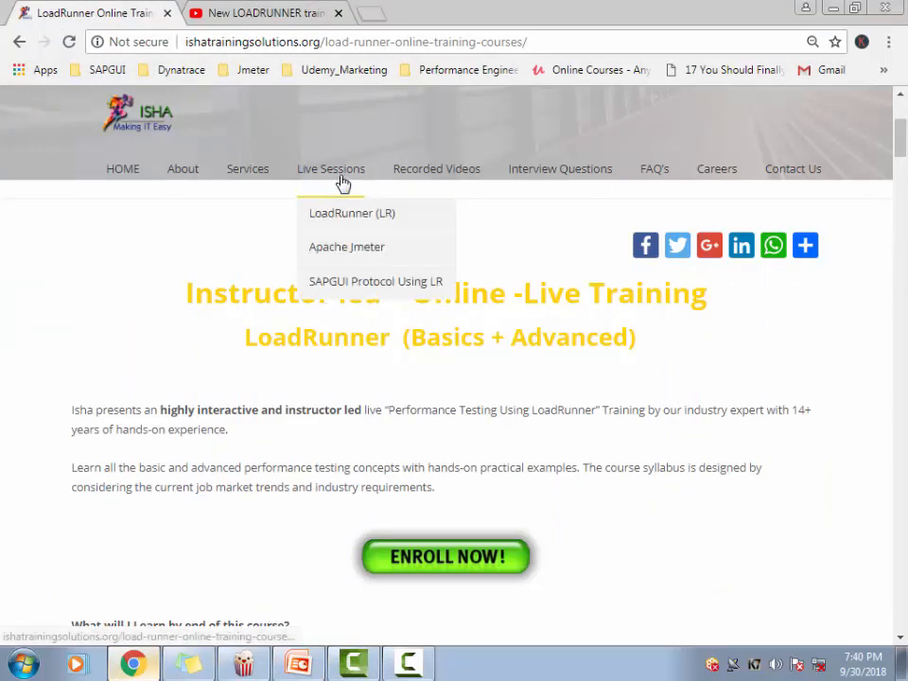
{"action": "mouse_move", "coordinate": [367, 253]}
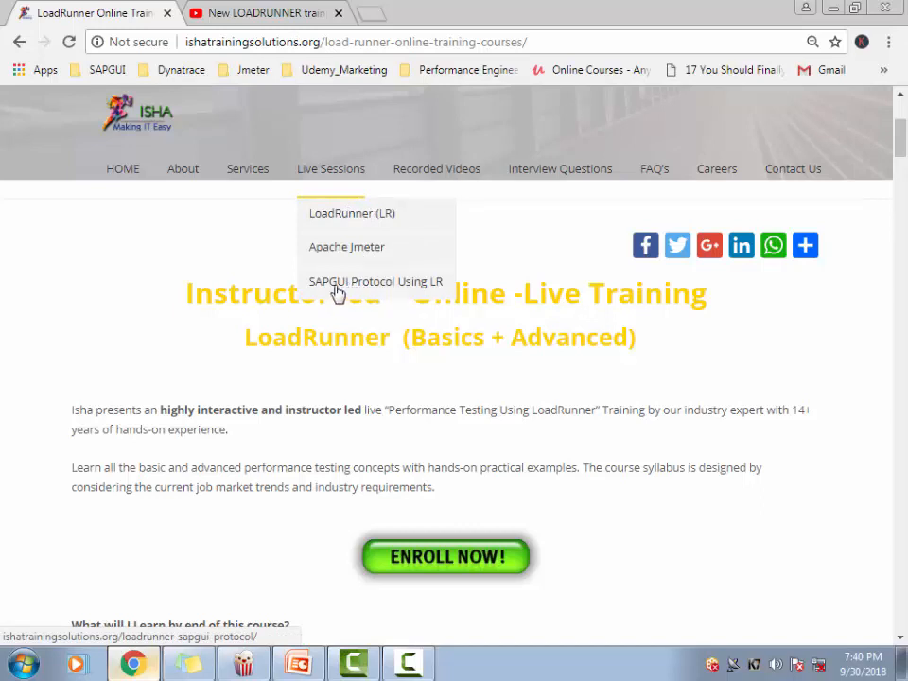
{"action": "mouse_move", "coordinate": [375, 193]}
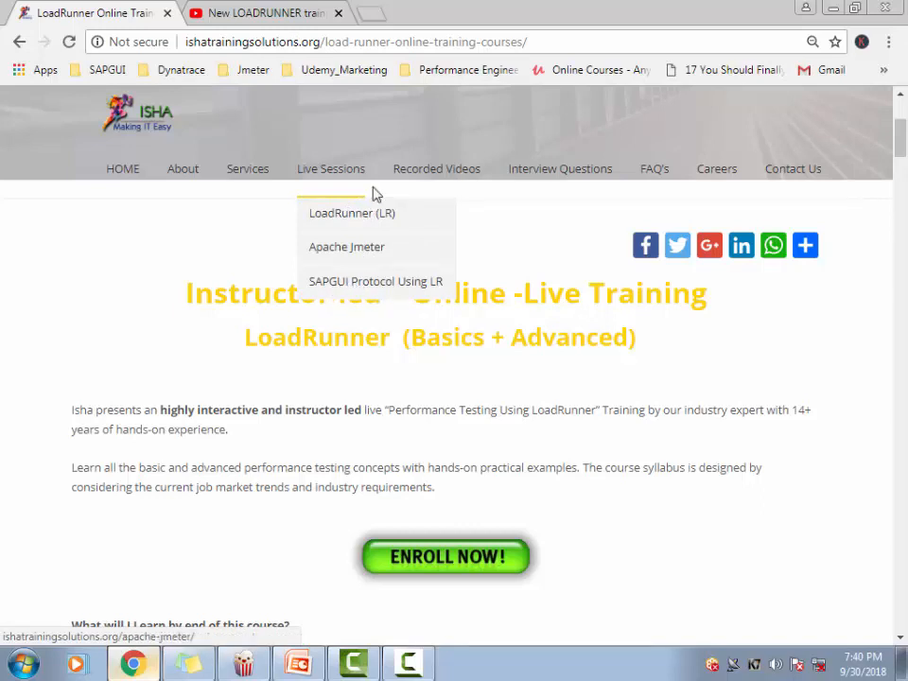
{"action": "mouse_move", "coordinate": [344, 284]}
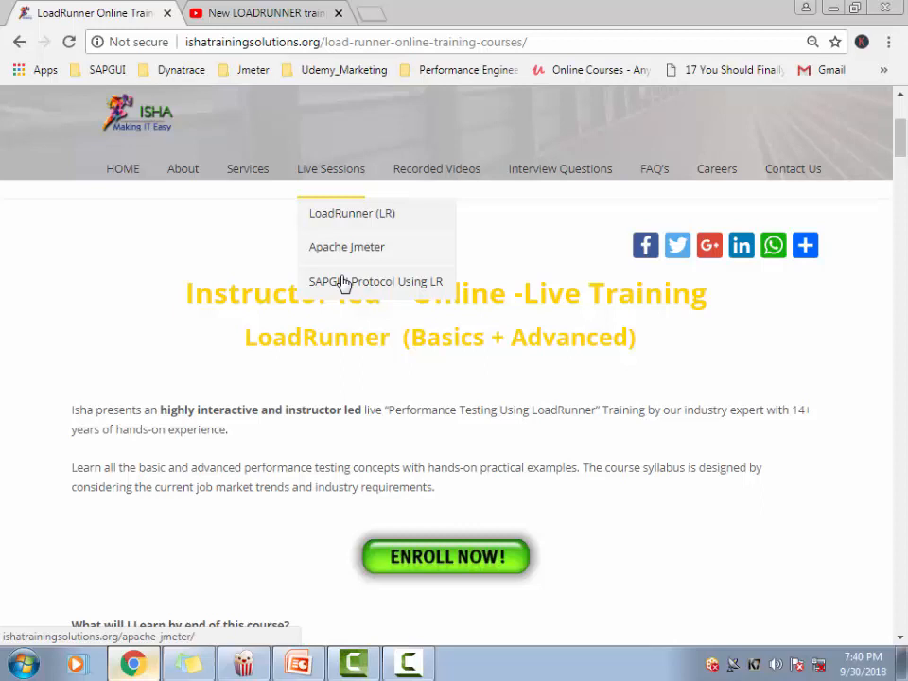
{"action": "mouse_move", "coordinate": [435, 169]}
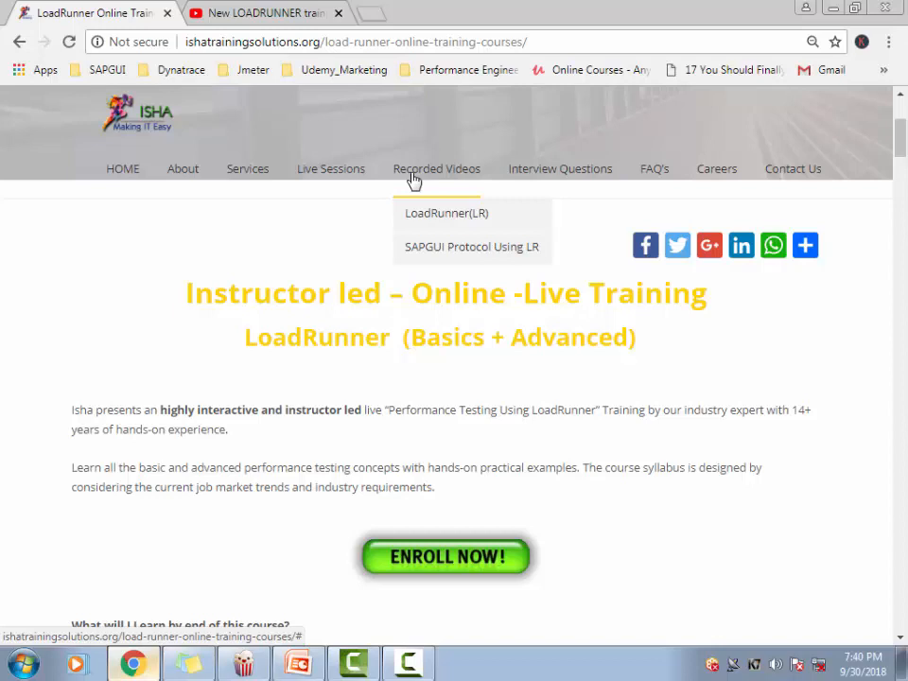
{"action": "mouse_move", "coordinate": [439, 250]}
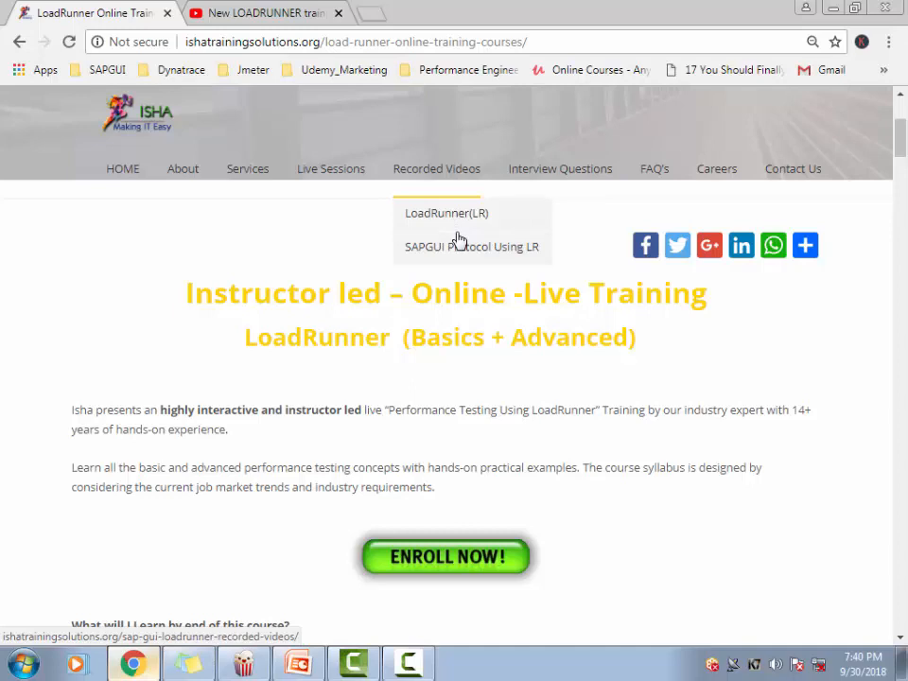
{"action": "mouse_move", "coordinate": [480, 246]}
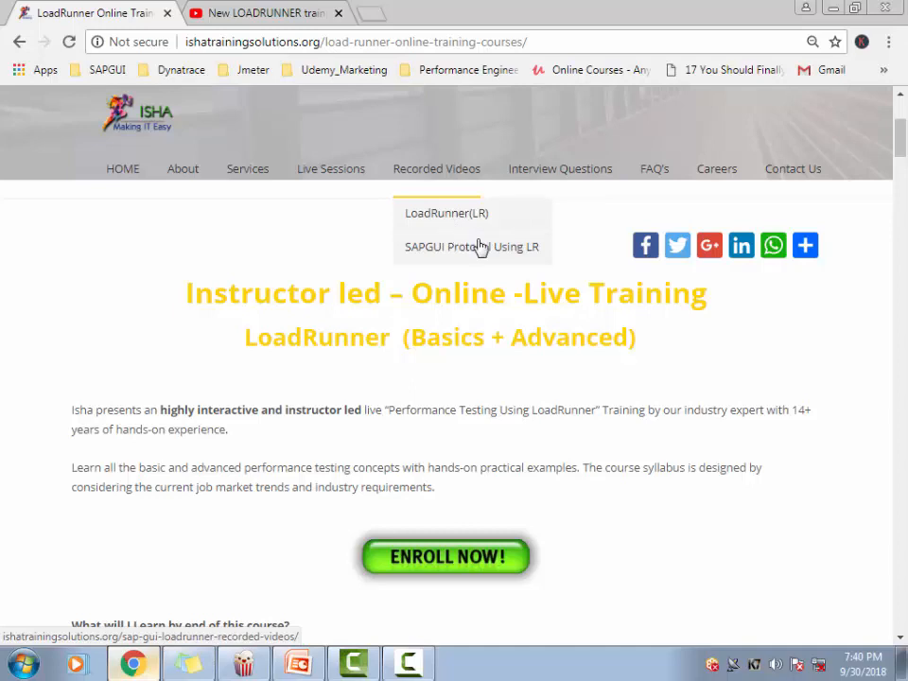
{"action": "mouse_move", "coordinate": [447, 212]}
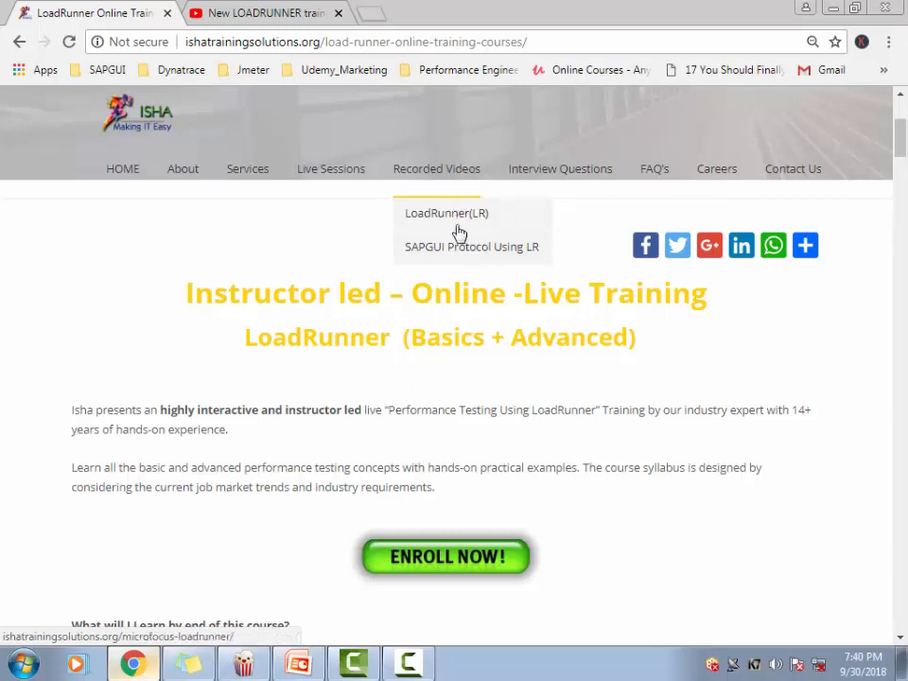
{"action": "mouse_move", "coordinate": [454, 208]}
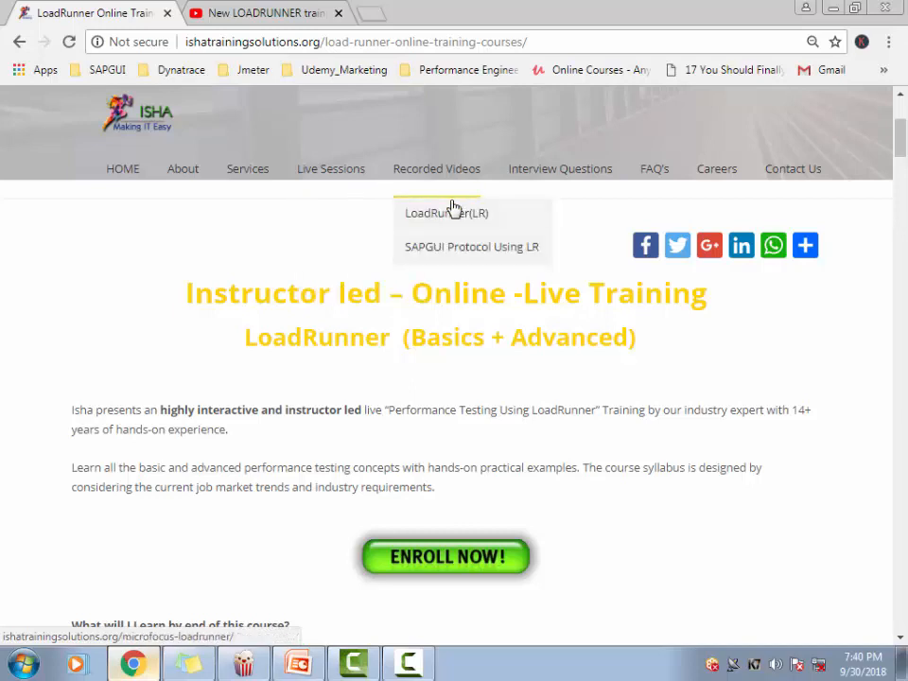
{"action": "mouse_move", "coordinate": [450, 215]}
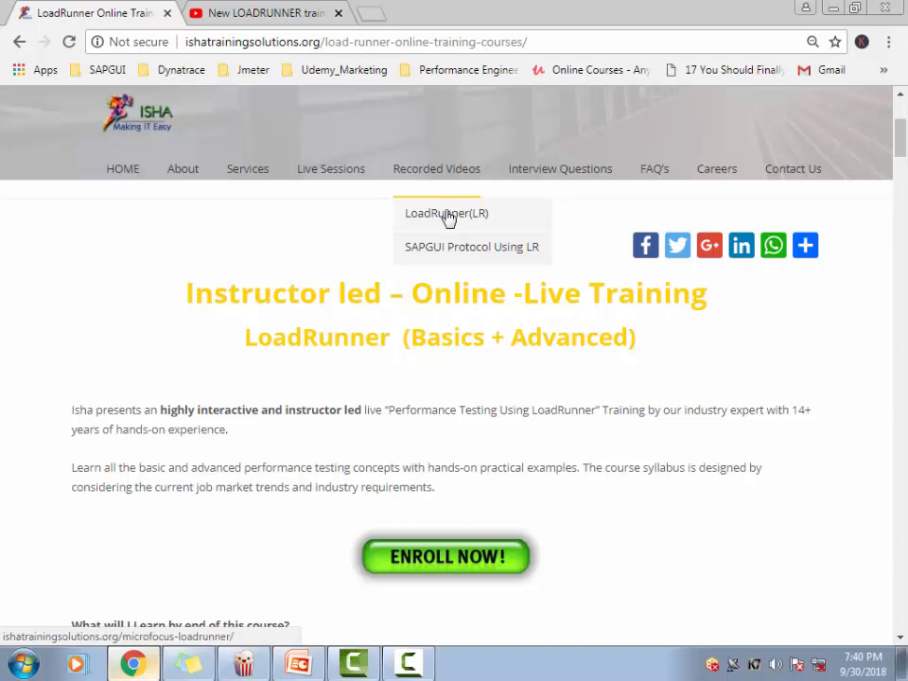
{"action": "mouse_move", "coordinate": [415, 193]}
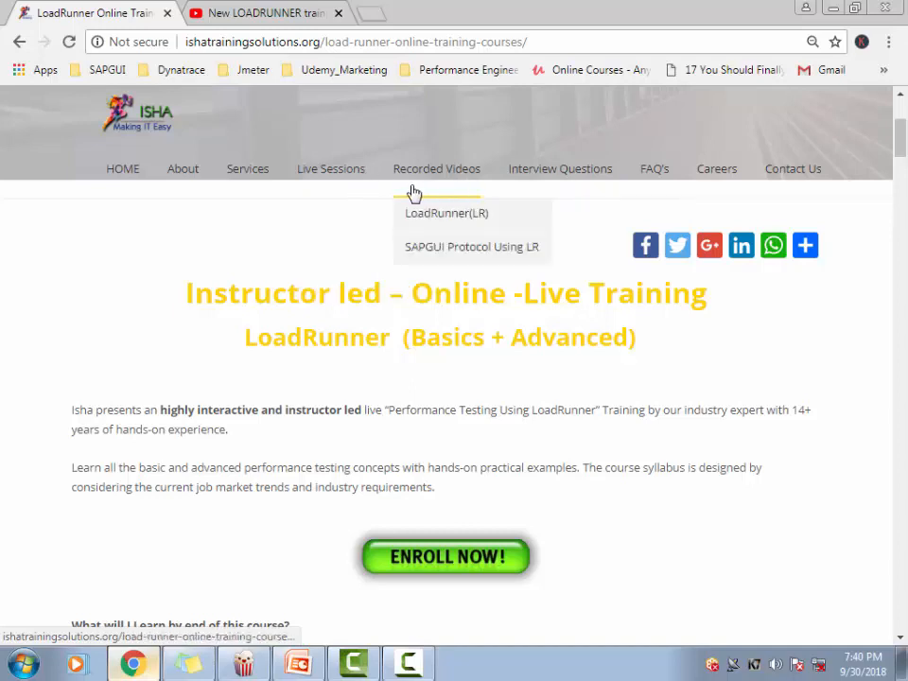
{"action": "mouse_move", "coordinate": [329, 168]}
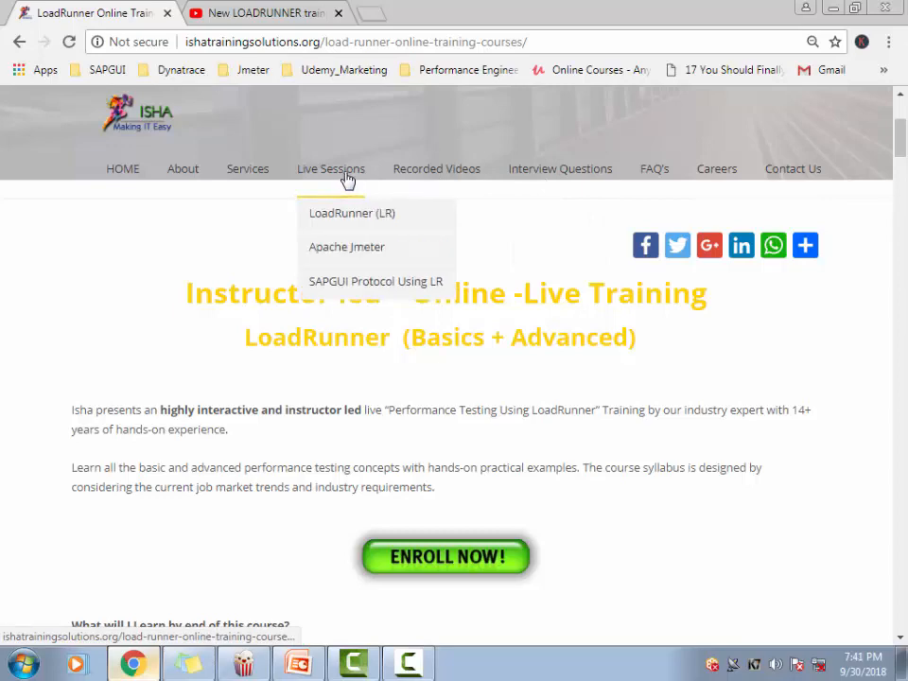
- Go to the Load Runner Online Live Training page via Live Sessions > LoadRunner (LR)
{"action": "left_click", "coordinate": [352, 212]}
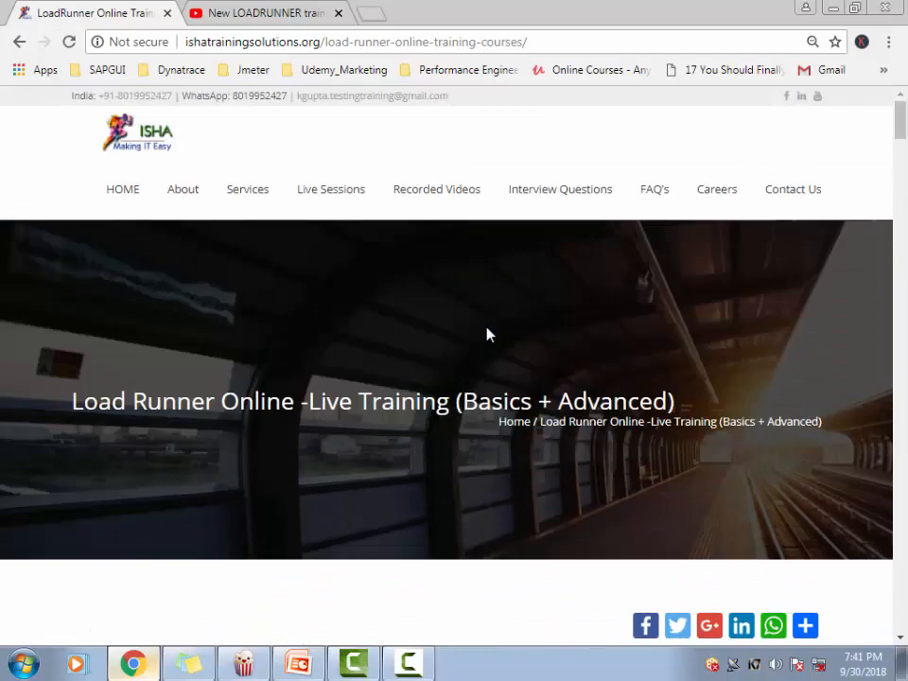
{"action": "scroll", "scroll_direction": "down", "scroll_amount": 3}
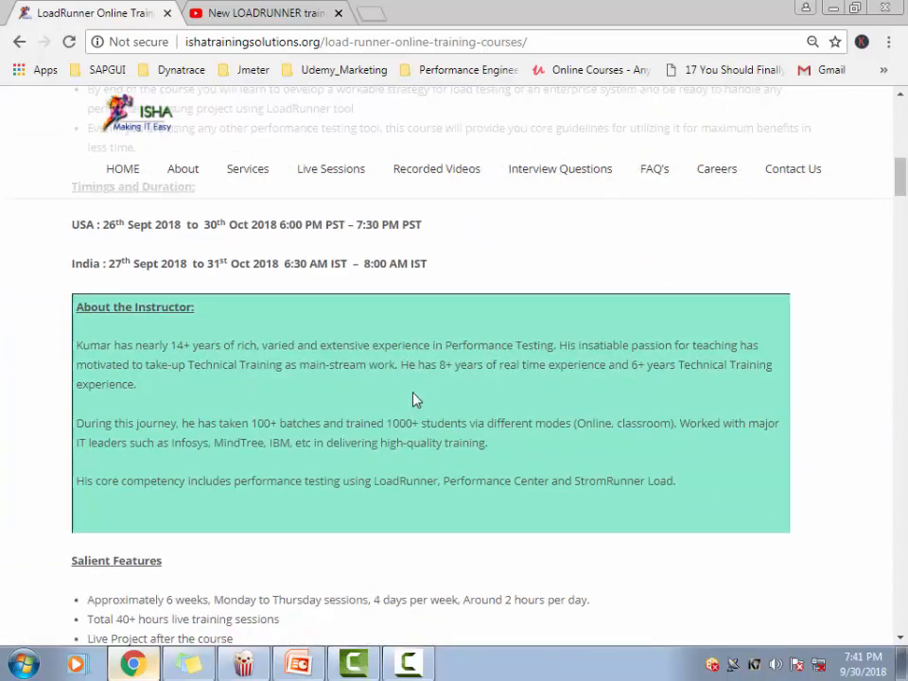
{"action": "left_click", "coordinate": [246, 169]}
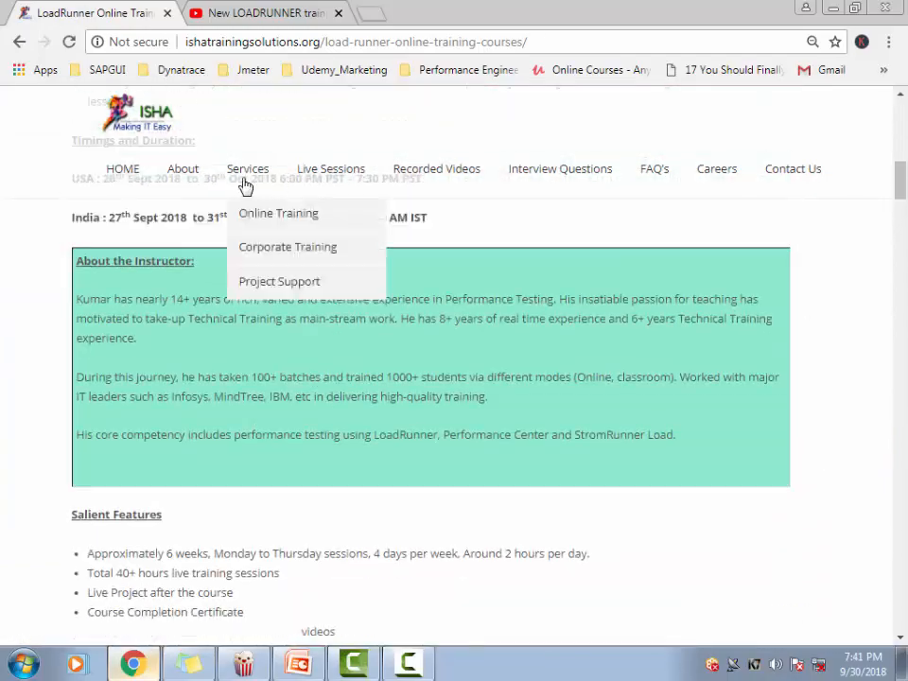
{"action": "mouse_move", "coordinate": [280, 49]}
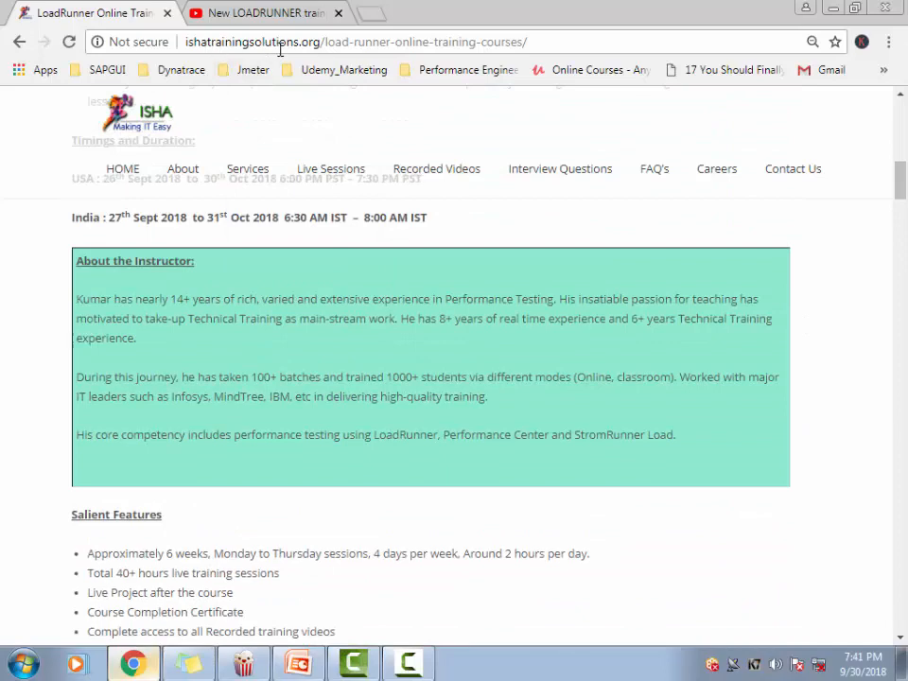
- Scroll past the instructor, features and testimonials down to the Module #2 syllabus
{"action": "scroll", "scroll_direction": "down", "scroll_amount": 3}
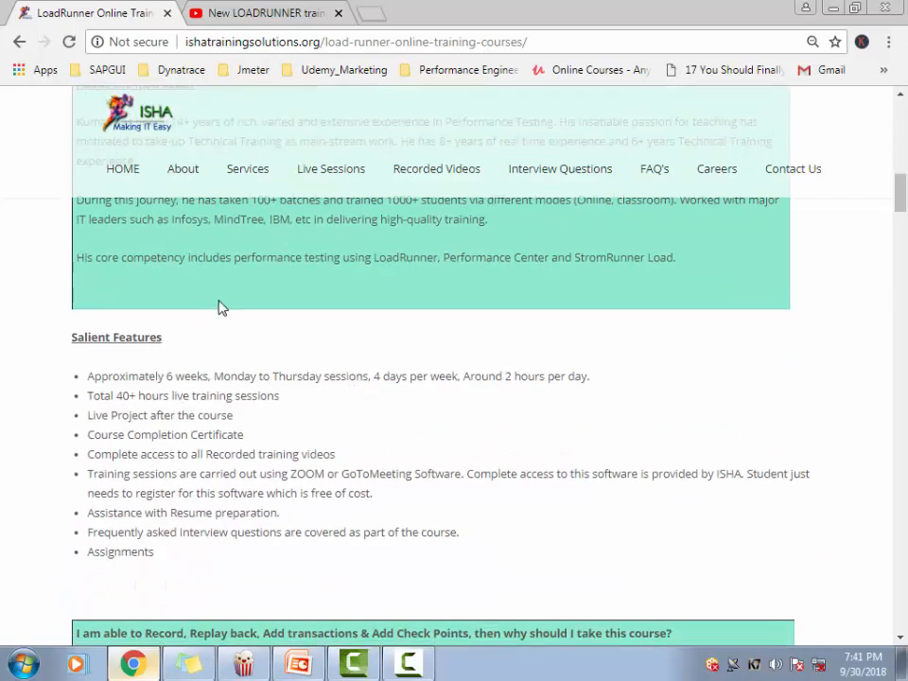
{"action": "scroll", "scroll_direction": "up", "scroll_amount": 3}
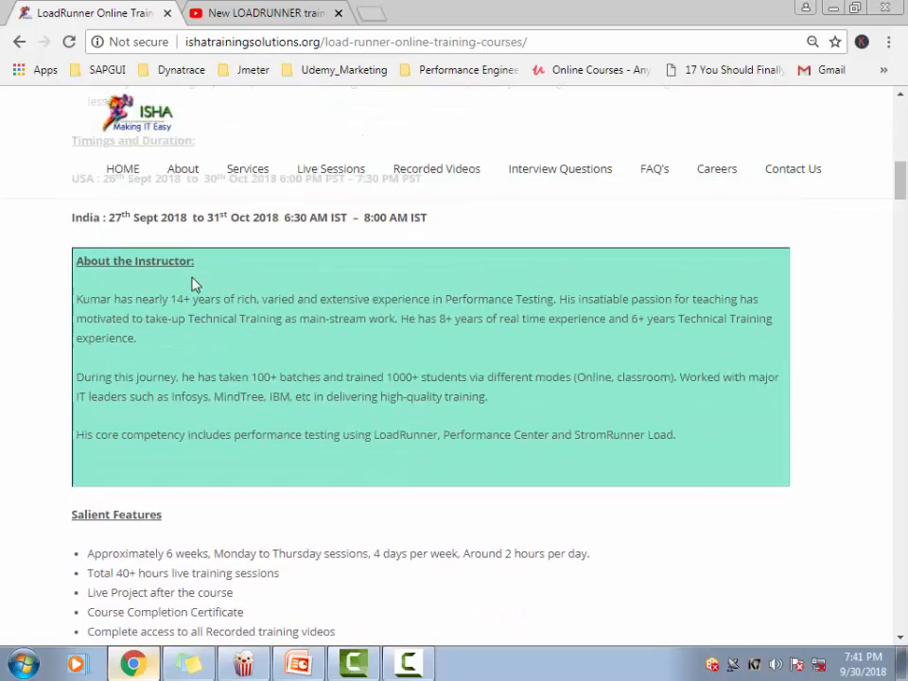
{"action": "scroll", "scroll_direction": "down", "scroll_amount": 3}
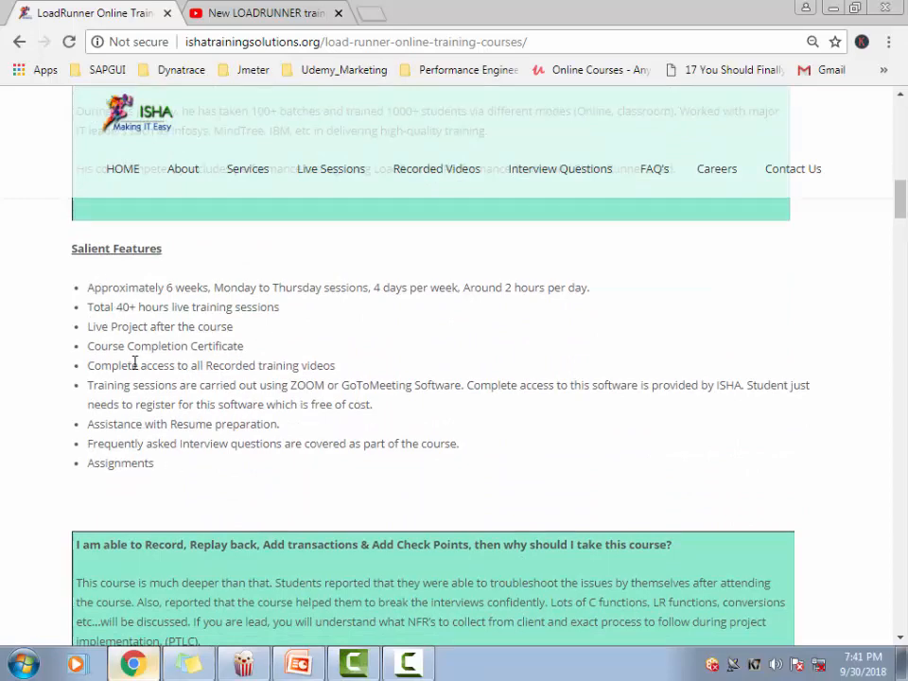
{"action": "scroll", "scroll_direction": "down", "scroll_amount": 3}
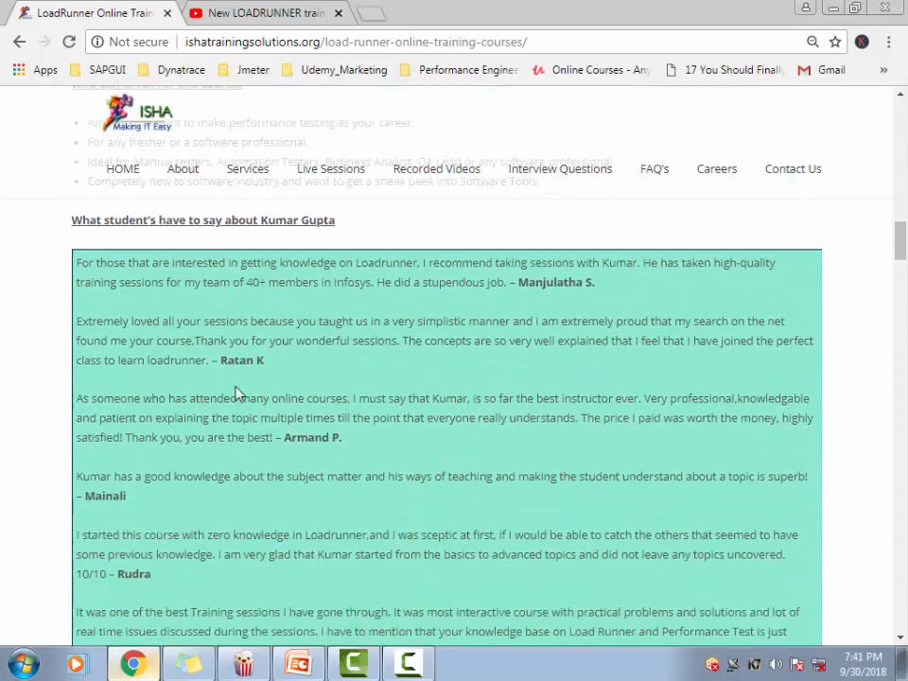
{"action": "scroll", "scroll_direction": "down", "scroll_amount": 3}
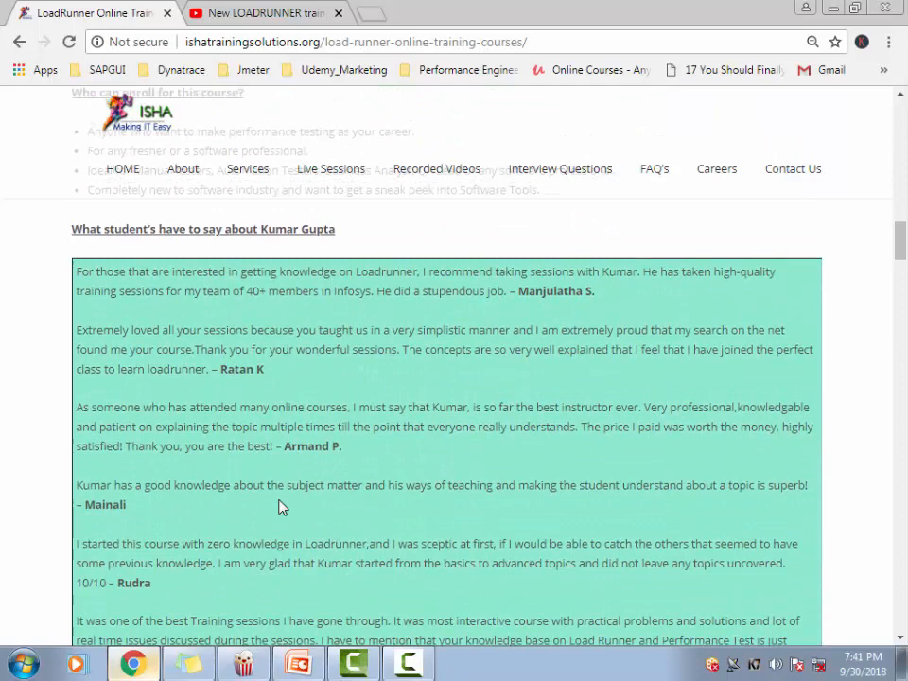
{"action": "scroll", "scroll_direction": "up", "scroll_amount": 3}
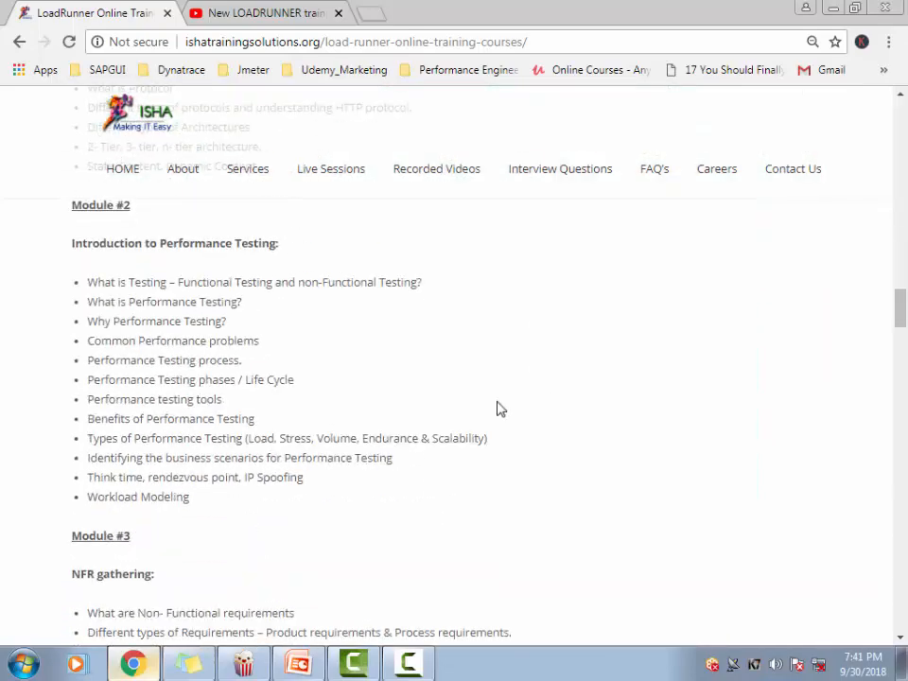
- Highlight 'Architecture' in Module #1 and scroll through Modules #1 and #2
{"action": "scroll", "scroll_direction": "up", "scroll_amount": 3}
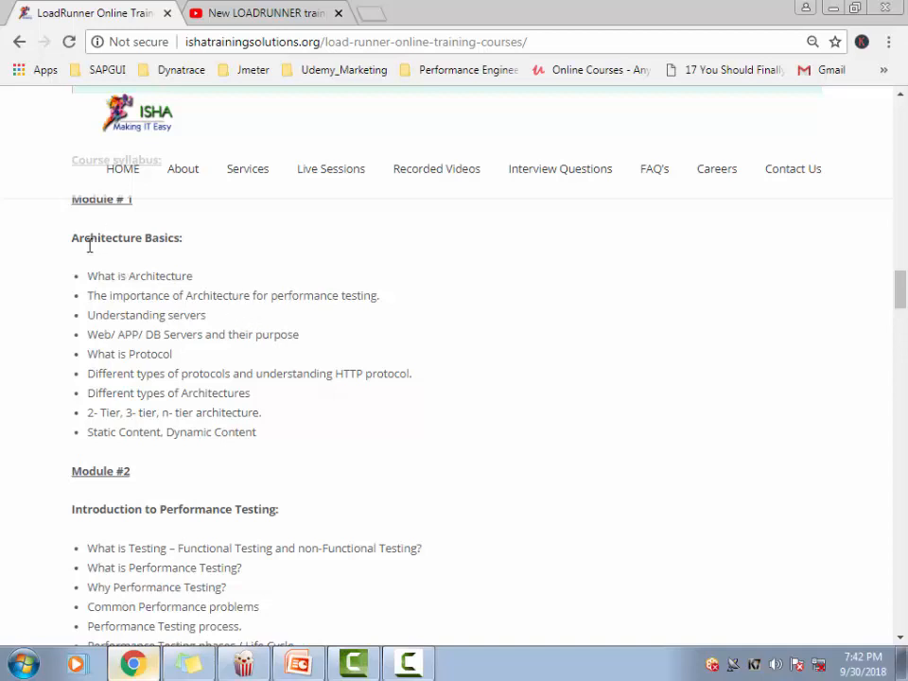
{"action": "double_click", "coordinate": [104, 239]}
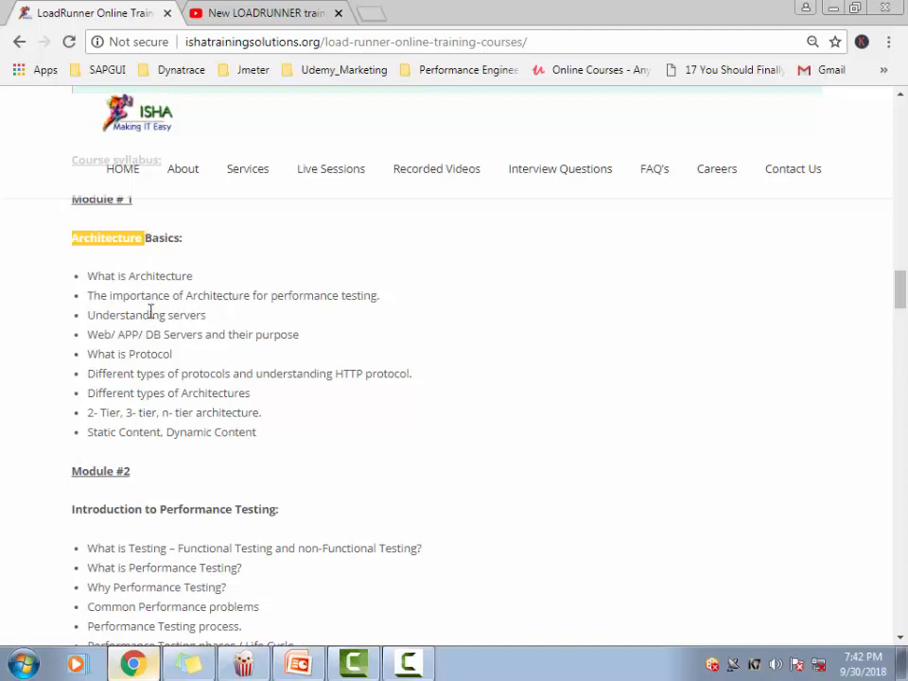
{"action": "mouse_move", "coordinate": [197, 374]}
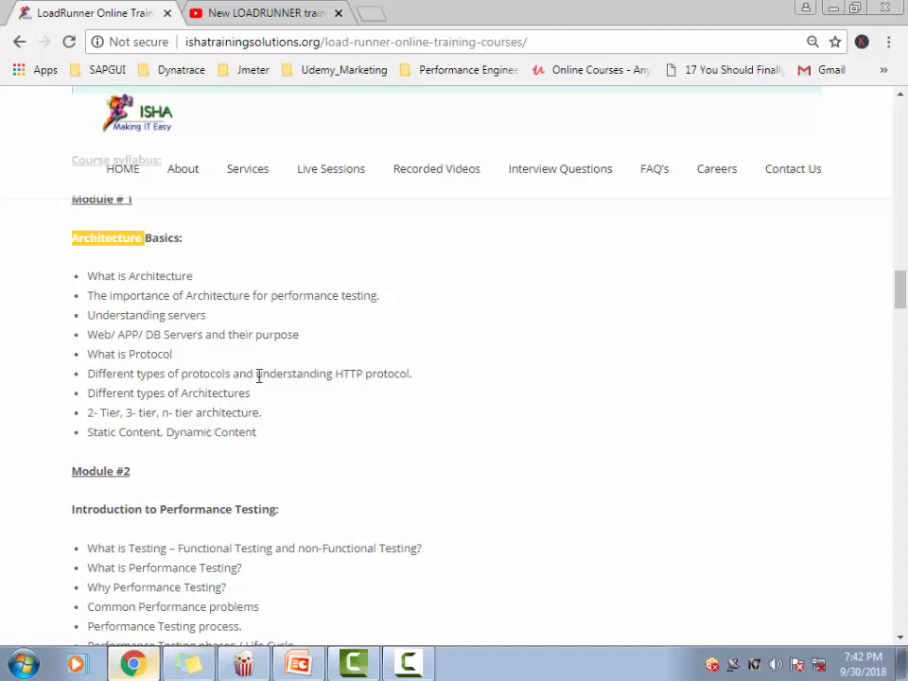
{"action": "scroll", "scroll_direction": "down", "scroll_amount": 3}
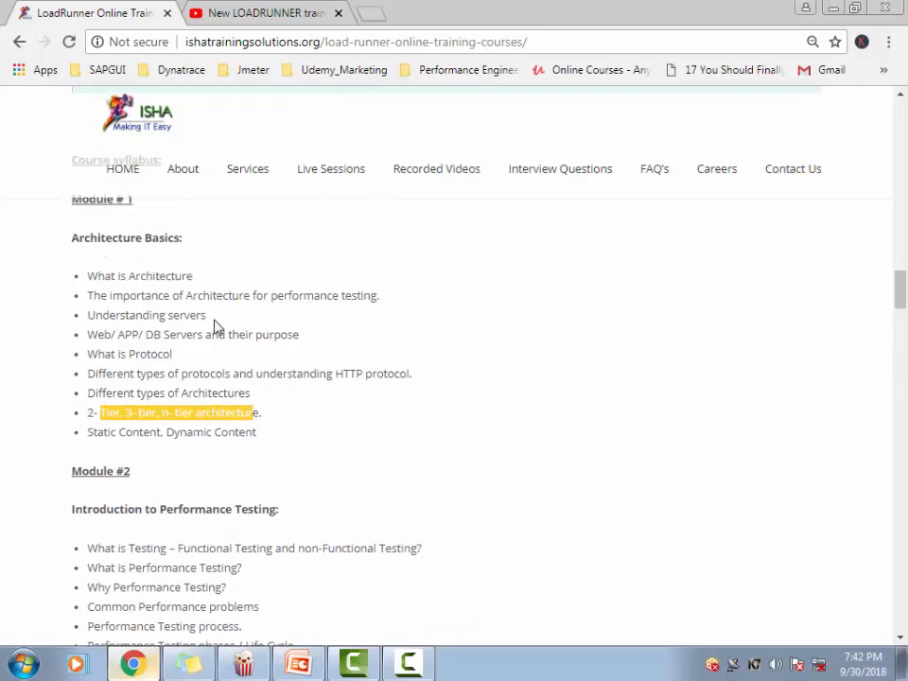
{"action": "mouse_move", "coordinate": [215, 342]}
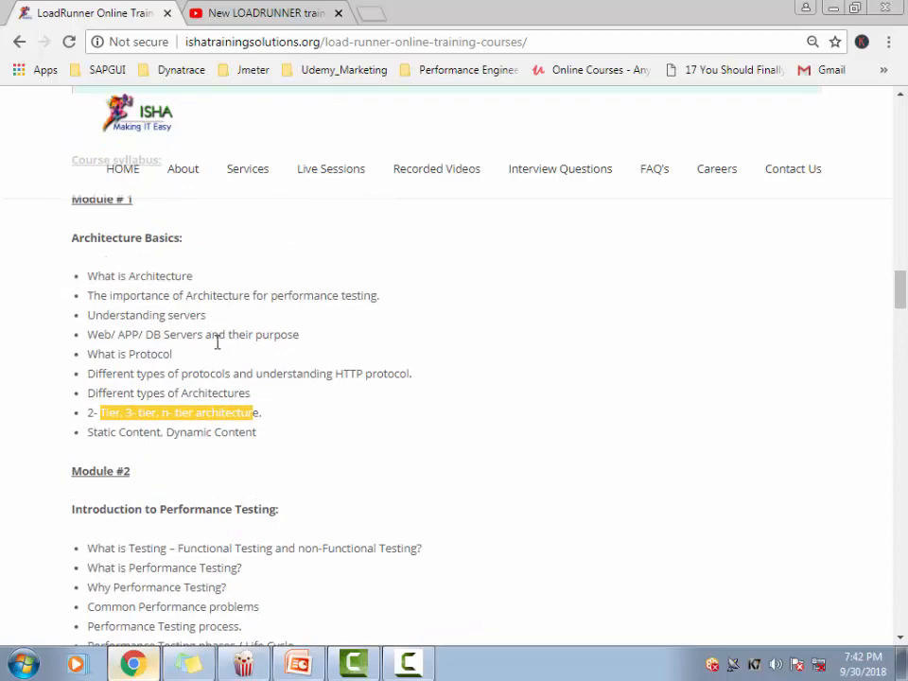
{"action": "scroll", "scroll_direction": "down", "scroll_amount": 3}
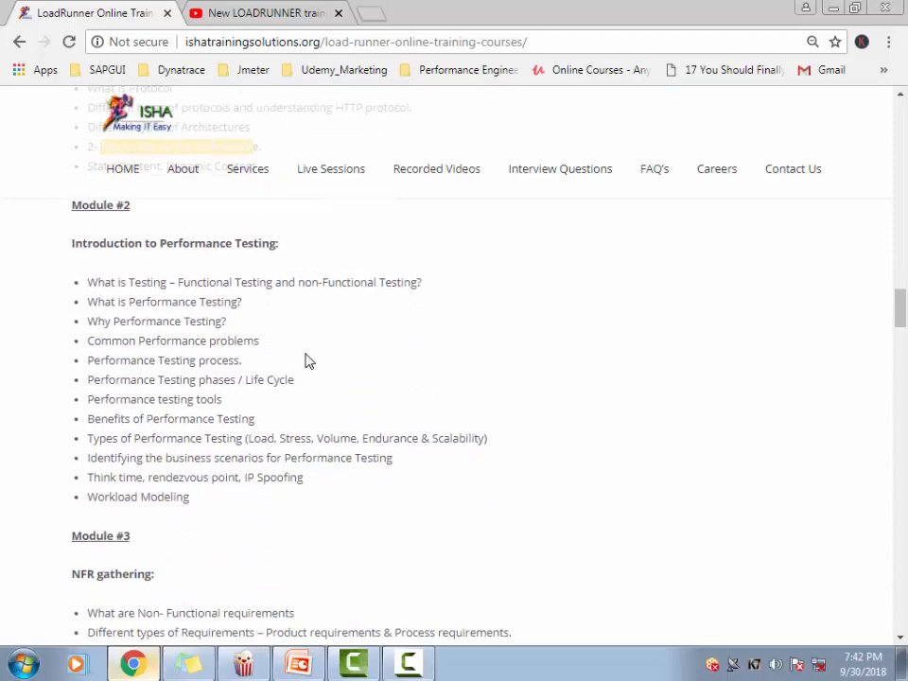
{"action": "scroll", "scroll_direction": "down", "scroll_amount": 3}
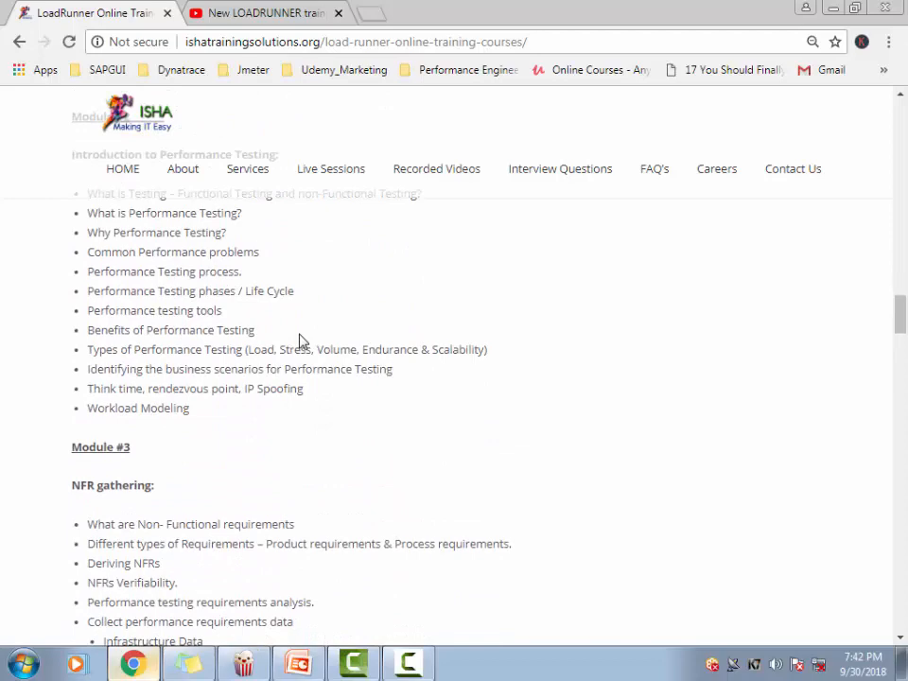
{"action": "scroll", "scroll_direction": "up", "scroll_amount": 3}
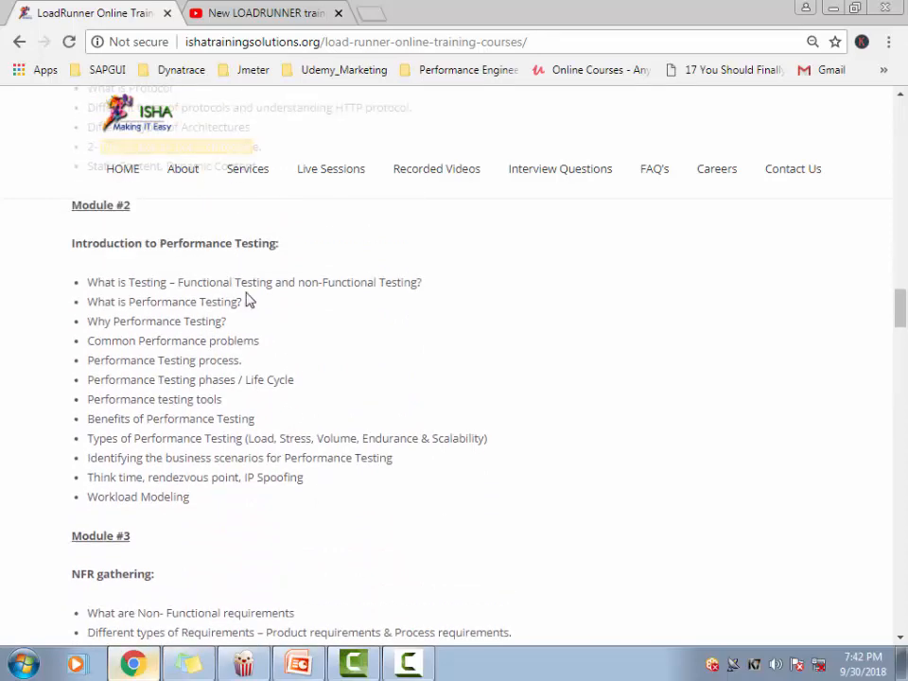
{"action": "scroll", "scroll_direction": "down", "scroll_amount": 3}
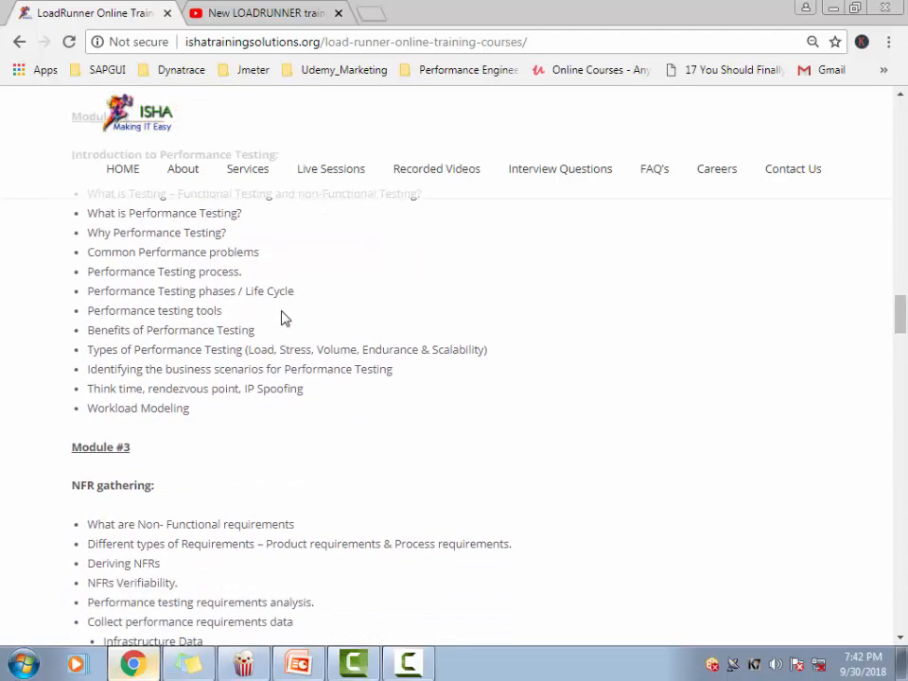
{"action": "scroll", "scroll_direction": "up", "scroll_amount": 3}
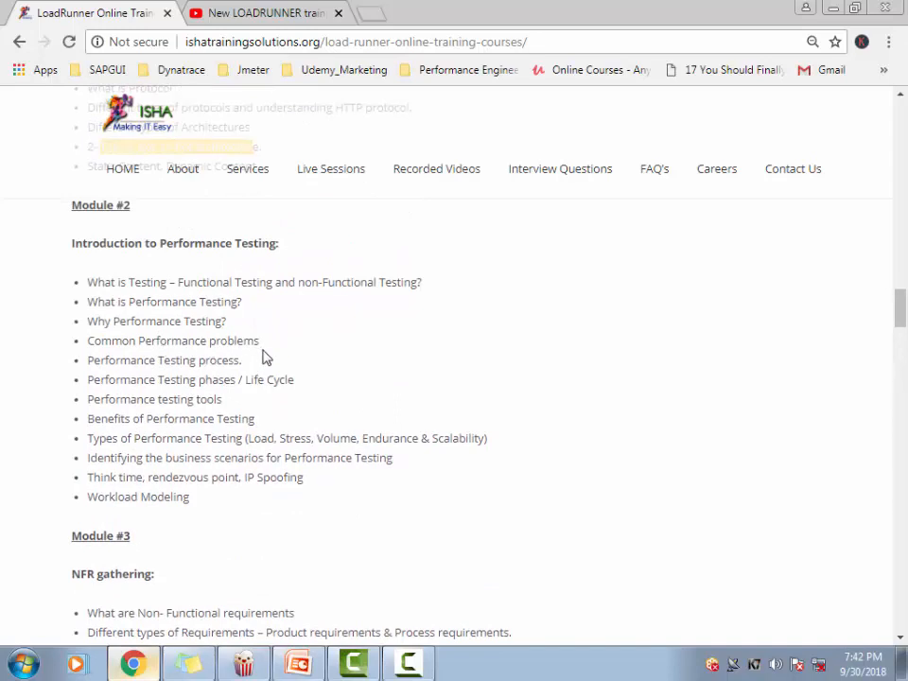
- Highlight the Performance Testing phases / Life Cycle topic and scroll to Module #3 NFR gathering
{"action": "double_click", "coordinate": [189, 378]}
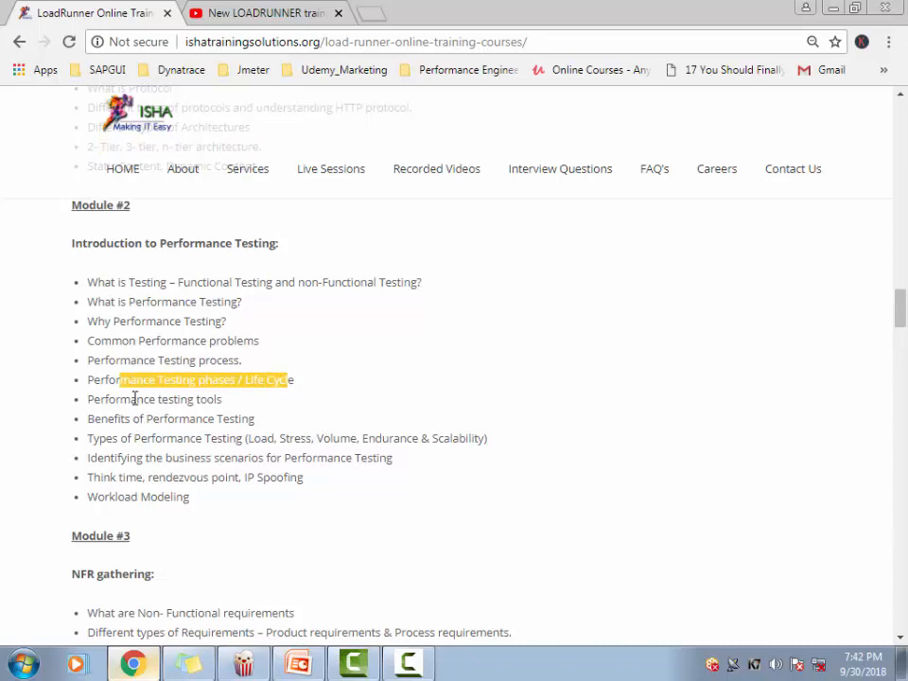
{"action": "scroll", "scroll_direction": "down", "scroll_amount": 3}
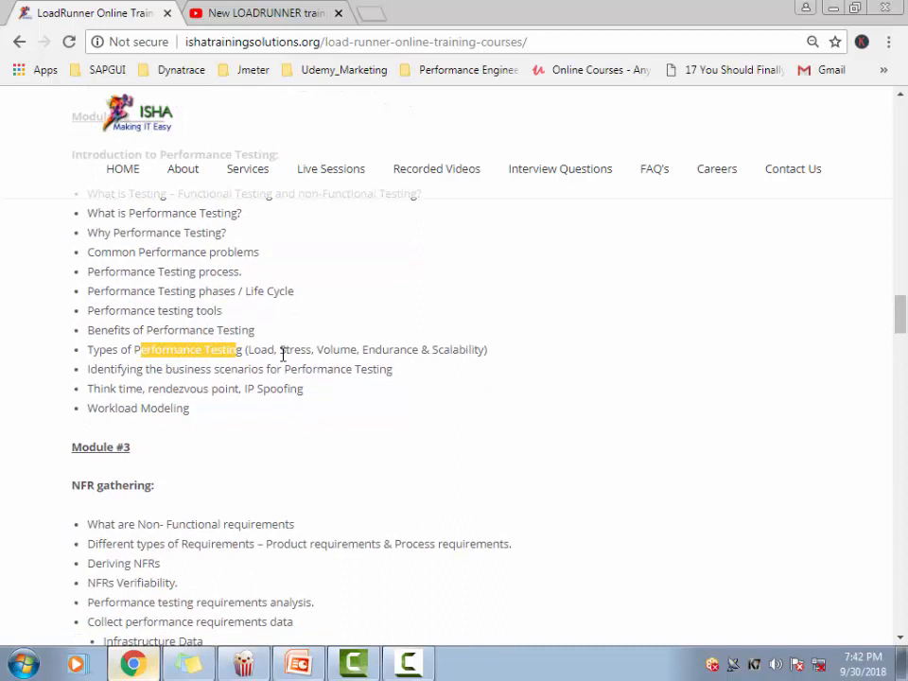
{"action": "mouse_move", "coordinate": [477, 367]}
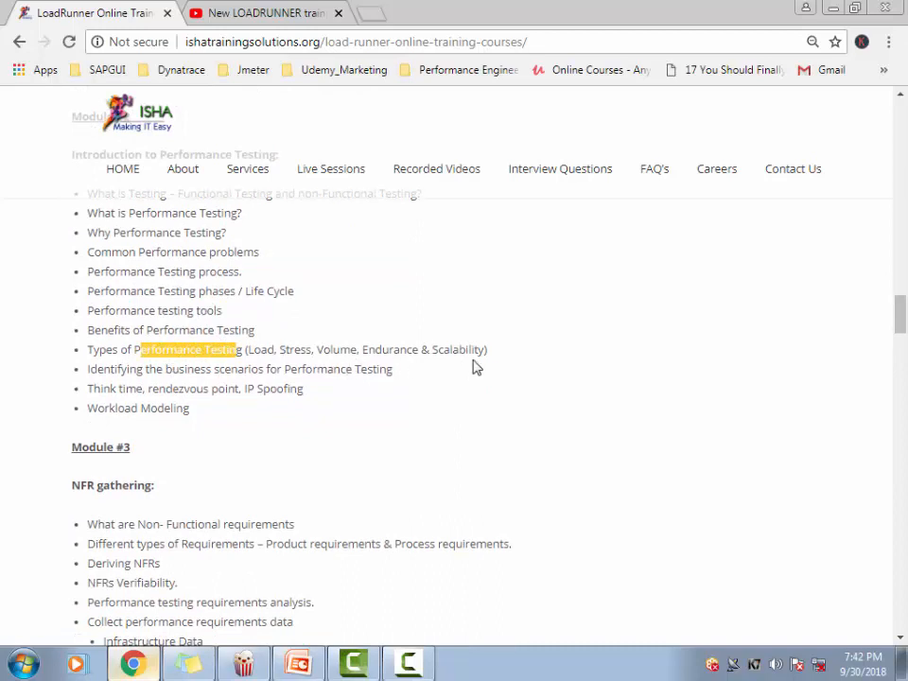
{"action": "scroll", "scroll_direction": "down", "scroll_amount": 3}
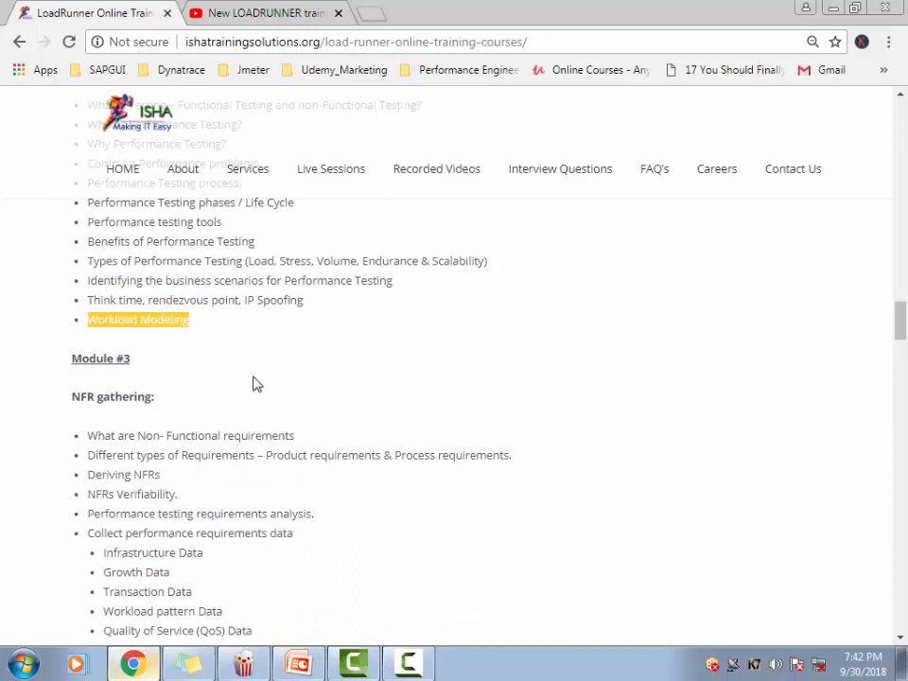
{"action": "mouse_move", "coordinate": [245, 384]}
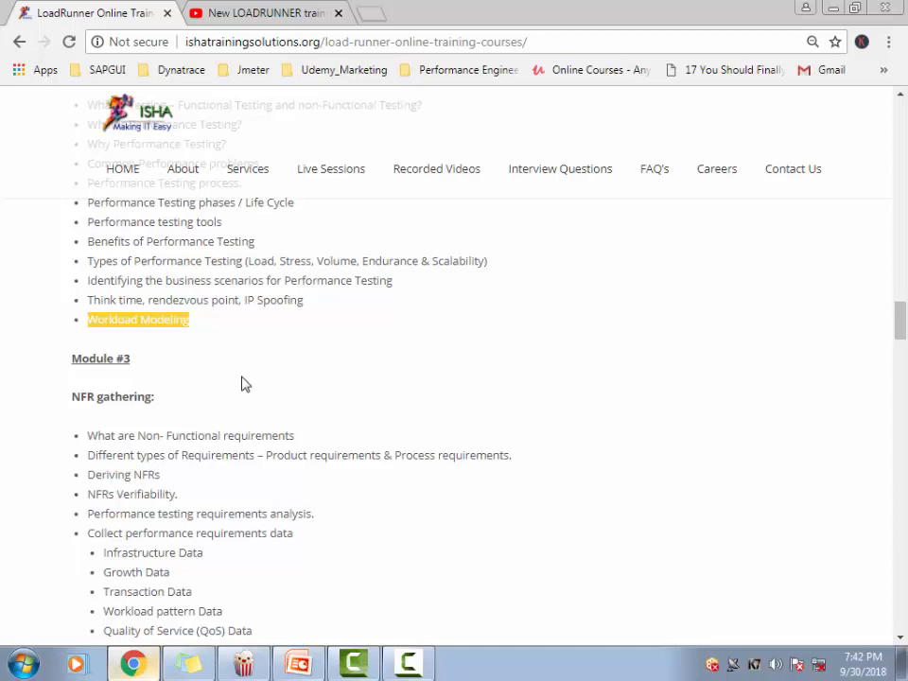
{"action": "mouse_move", "coordinate": [199, 280]}
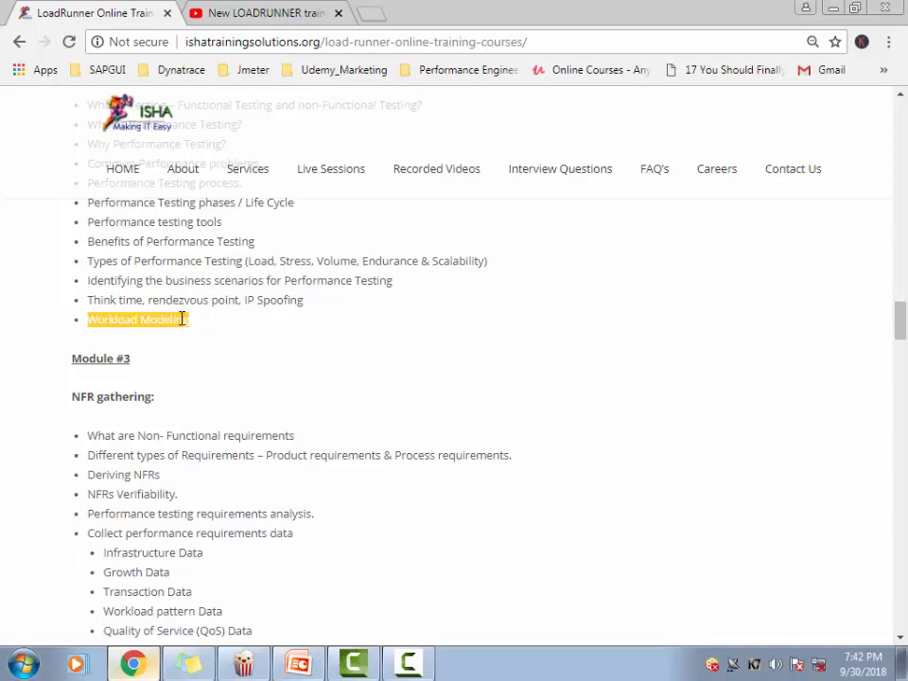
{"action": "scroll", "scroll_direction": "down", "scroll_amount": 3}
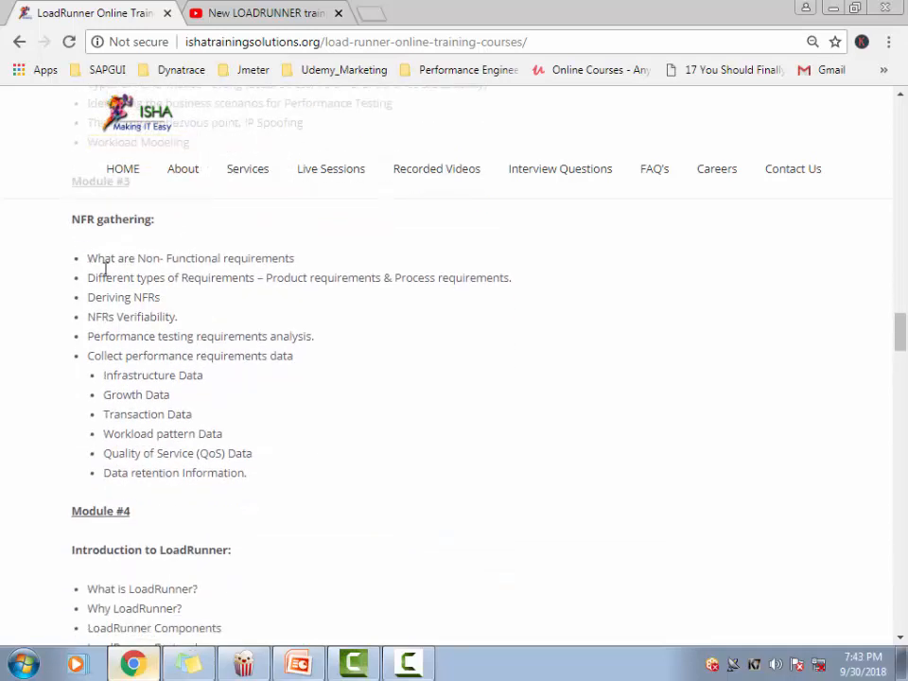
- Highlight the NFR gathering topic list, then the word 'NFR', and scroll toward Module #4
{"action": "left_click_drag", "start_coordinate": [87, 257], "coordinate": [246, 473]}
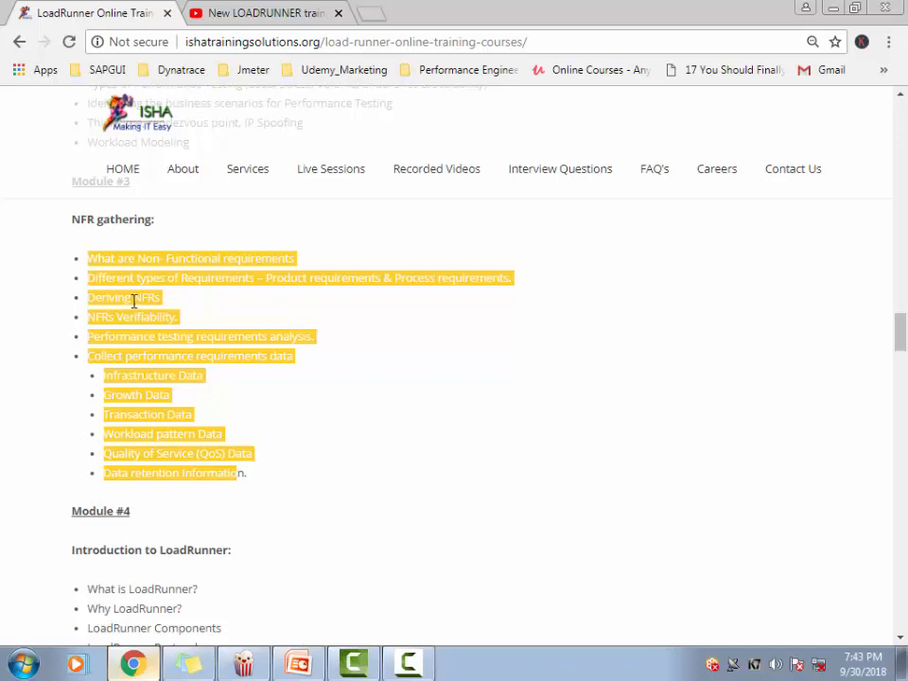
{"action": "left_click", "coordinate": [423, 473]}
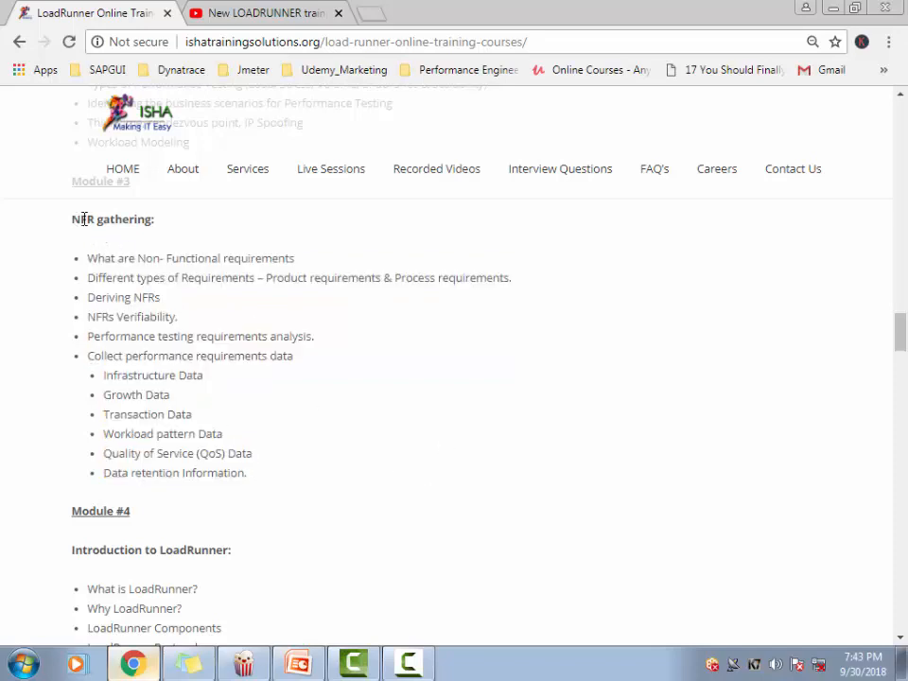
{"action": "double_click", "coordinate": [83, 219]}
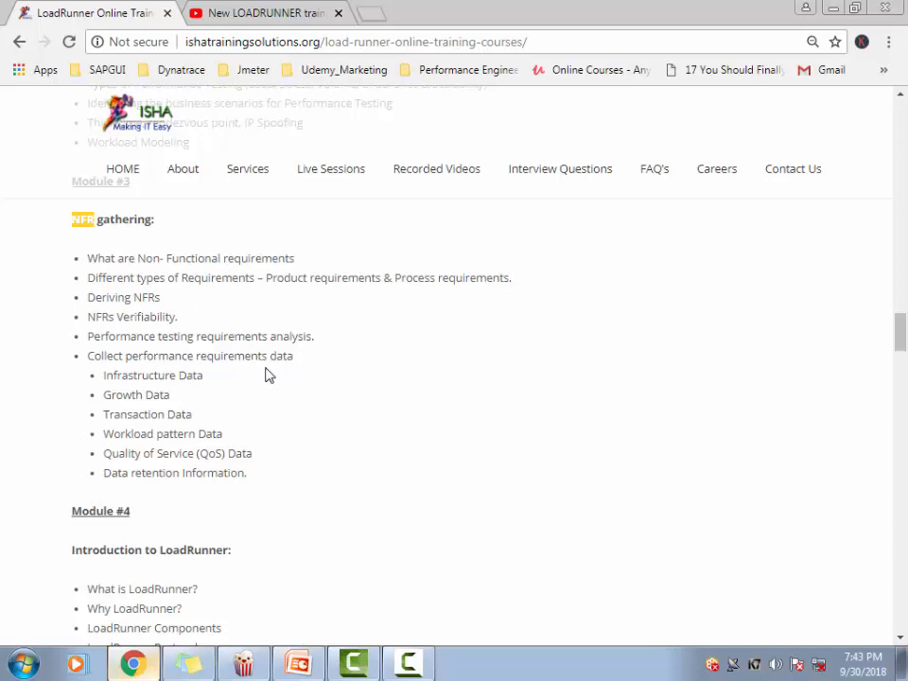
{"action": "mouse_move", "coordinate": [227, 352]}
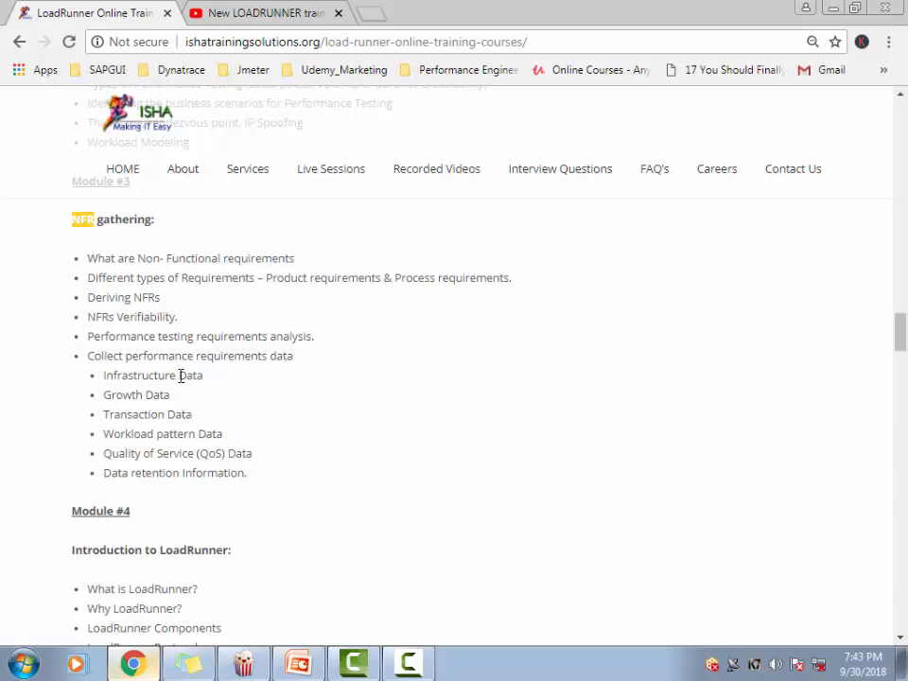
{"action": "scroll", "scroll_direction": "down", "scroll_amount": 3}
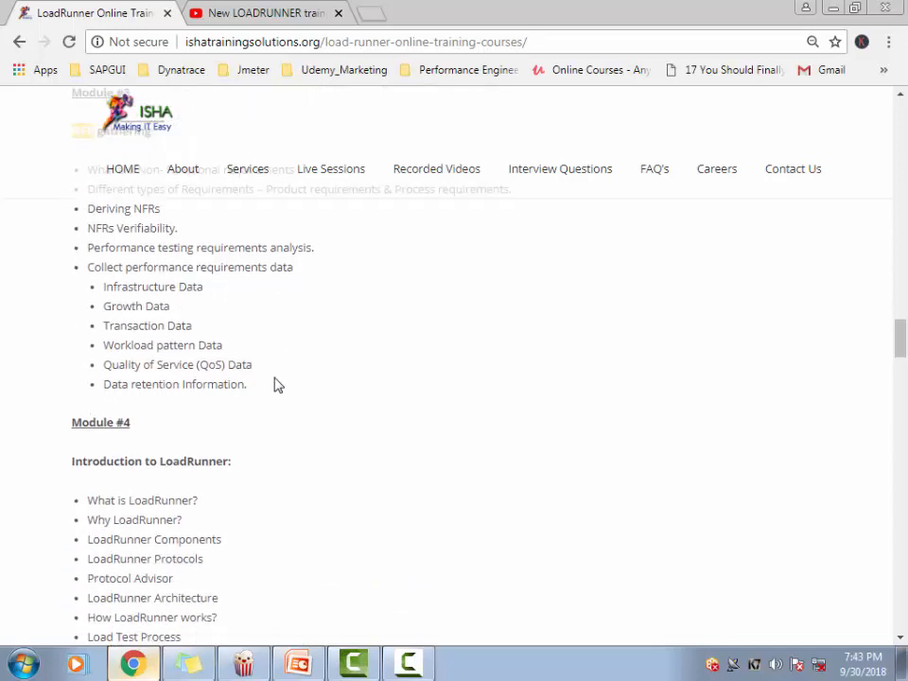
- Scroll down Module #4 Introduction to LoadRunner to the Vugen and Correlation sections
{"action": "scroll", "scroll_direction": "down", "scroll_amount": 3}
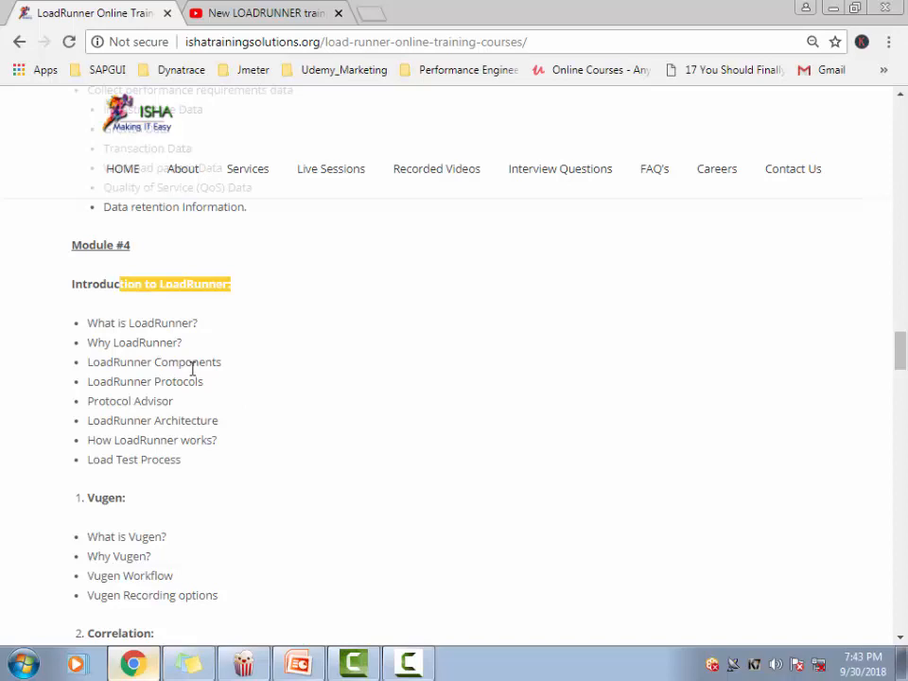
{"action": "mouse_move", "coordinate": [114, 405]}
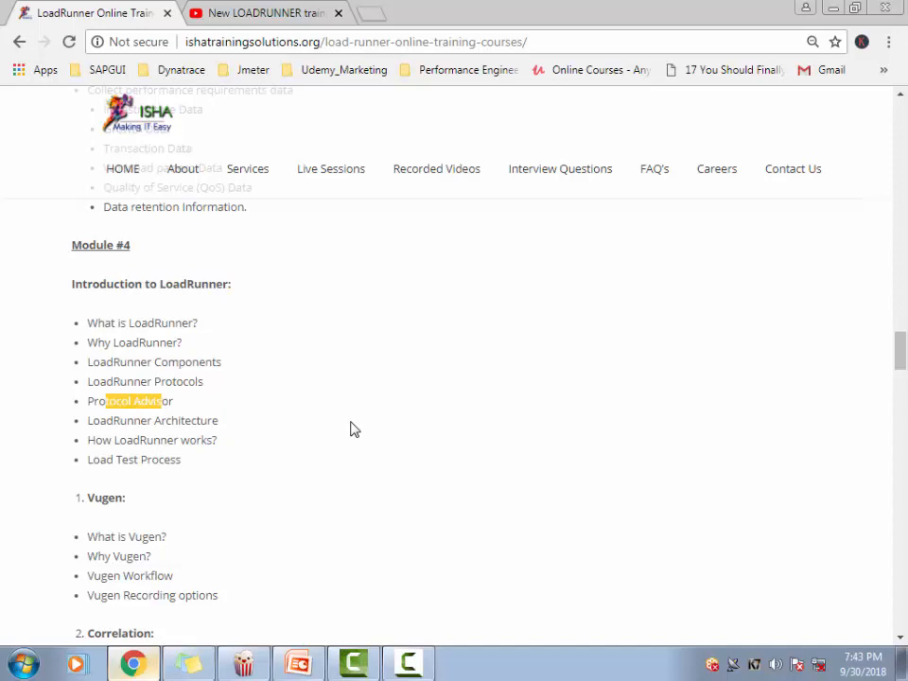
{"action": "scroll", "scroll_direction": "down", "scroll_amount": 3}
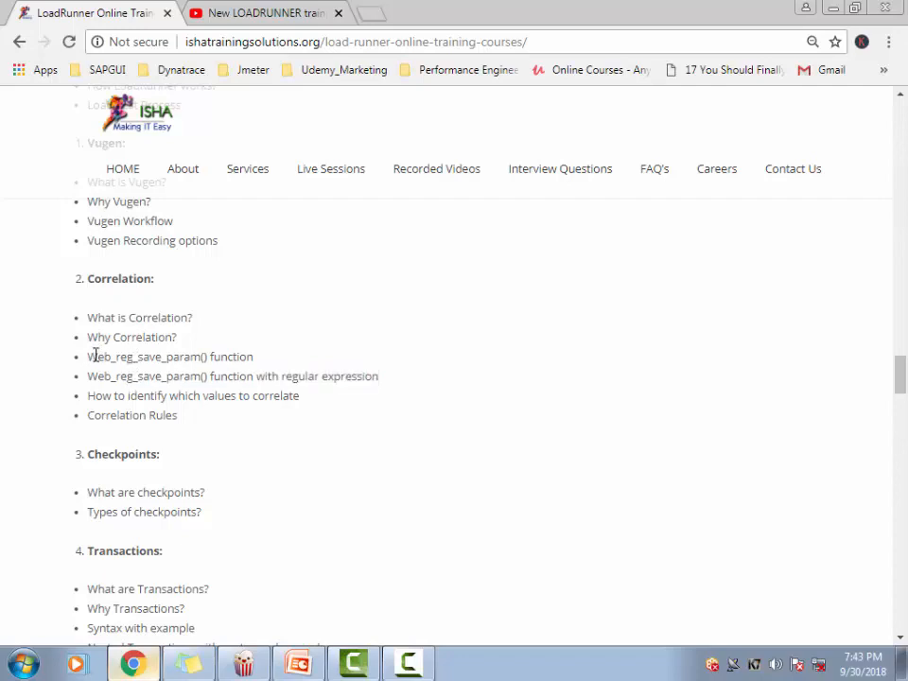
- Highlight the web_reg_save_param() topic and scroll to Vugen Logs and Script Structure
{"action": "double_click", "coordinate": [170, 356]}
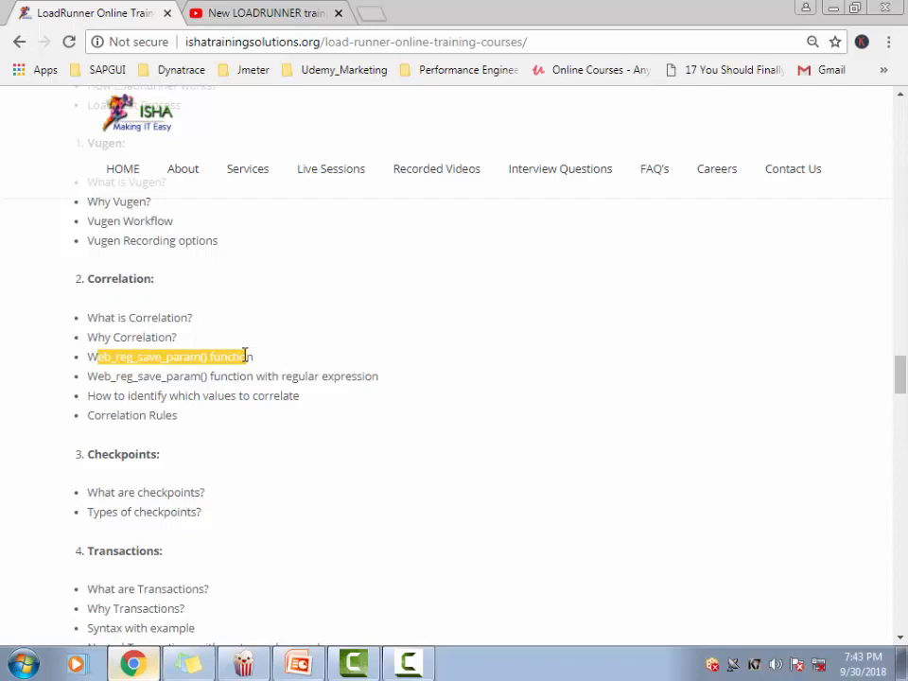
{"action": "mouse_move", "coordinate": [254, 350]}
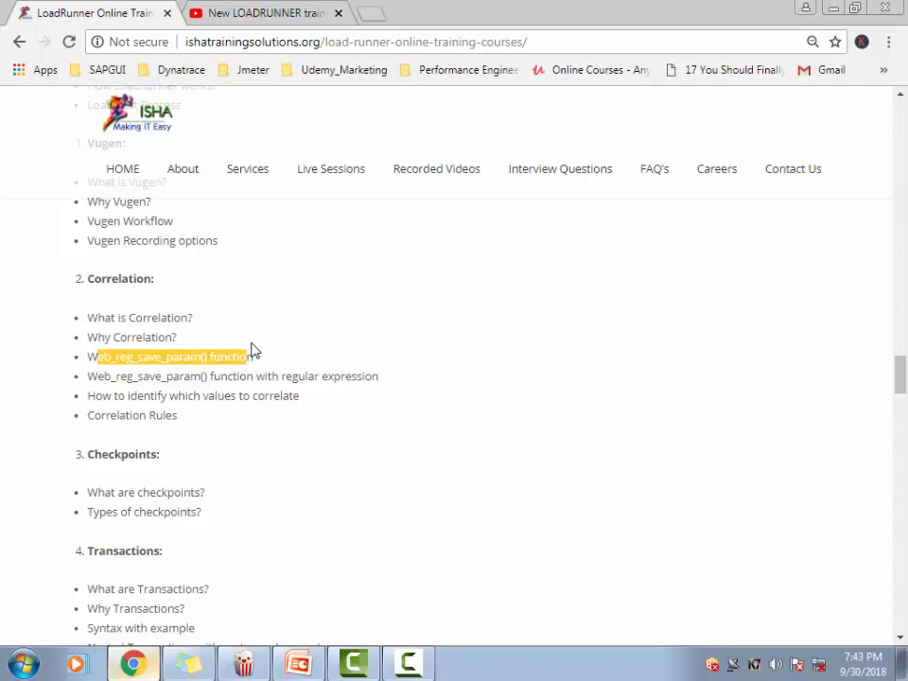
{"action": "scroll", "scroll_direction": "down", "scroll_amount": 3}
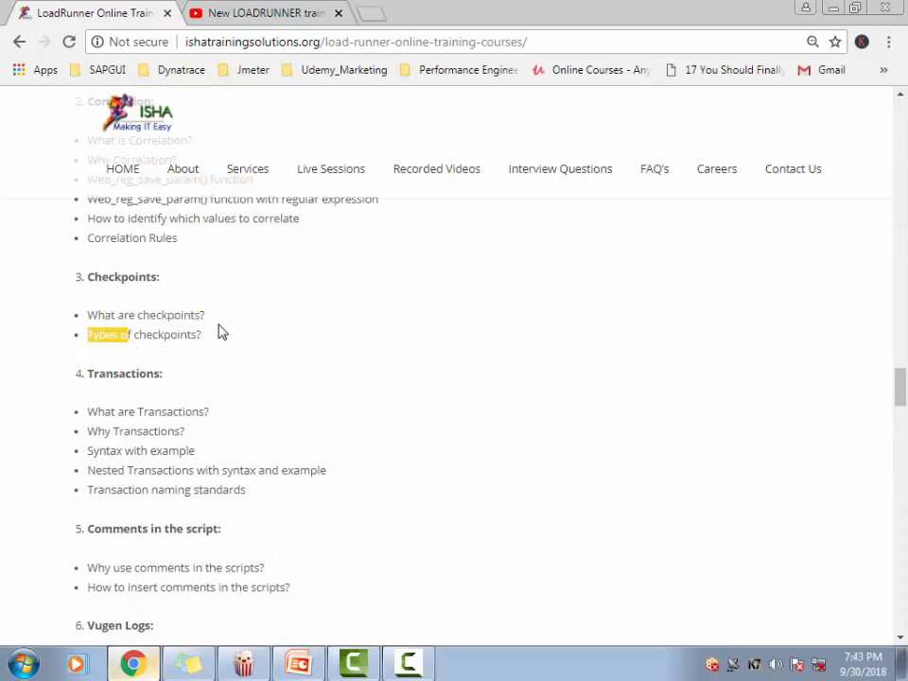
{"action": "scroll", "scroll_direction": "down", "scroll_amount": 3}
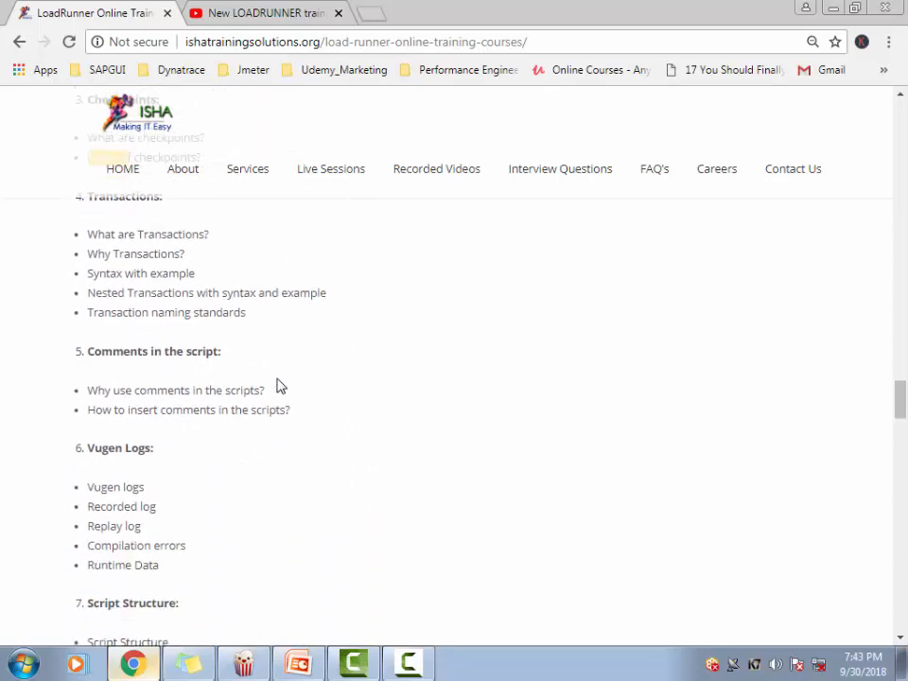
{"action": "scroll", "scroll_direction": "up", "scroll_amount": 3}
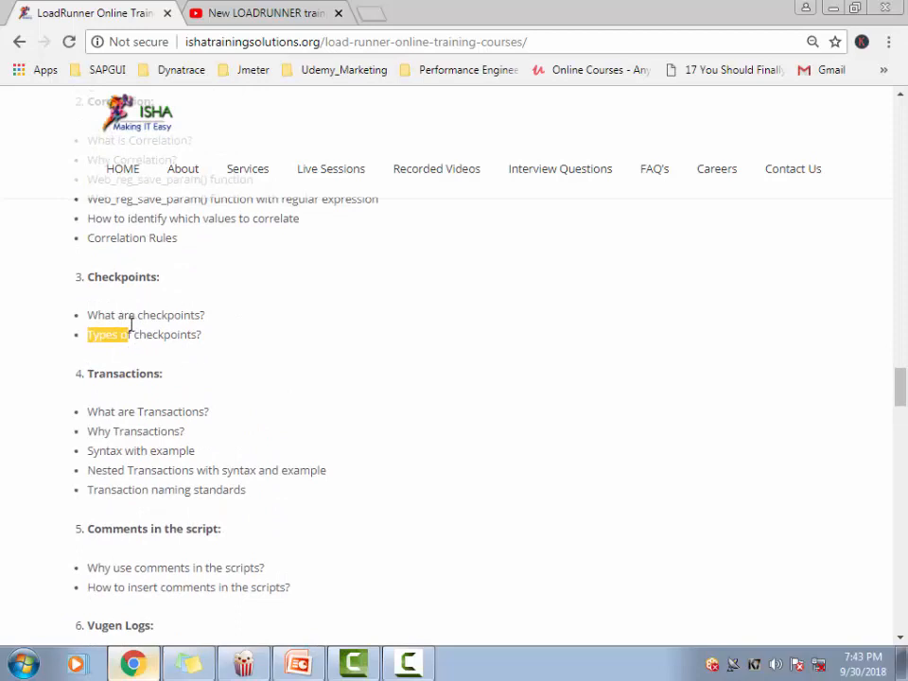
{"action": "scroll", "scroll_direction": "down", "scroll_amount": 3}
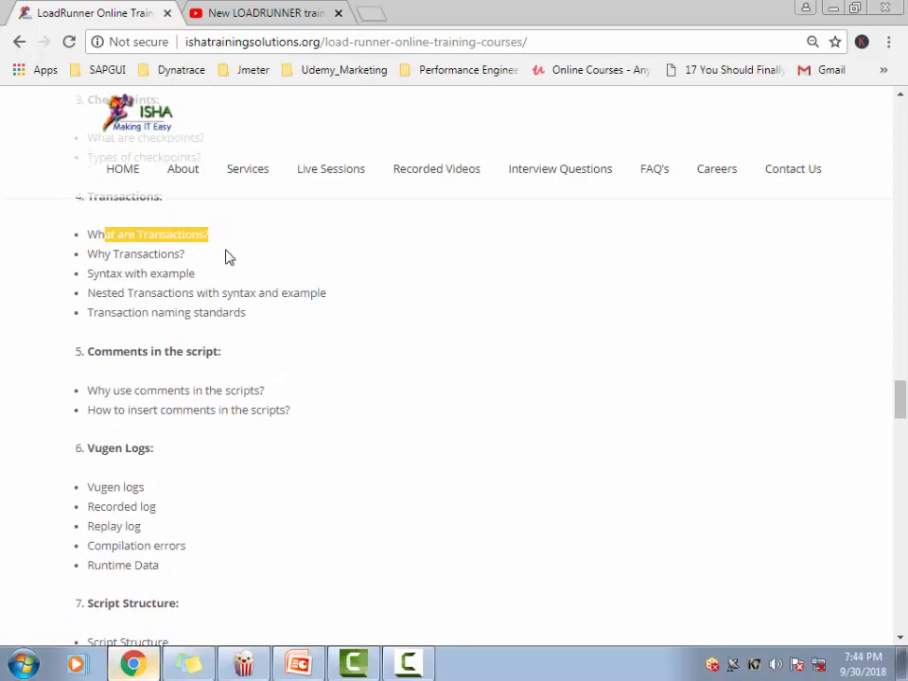
{"action": "scroll", "scroll_direction": "down", "scroll_amount": 3}
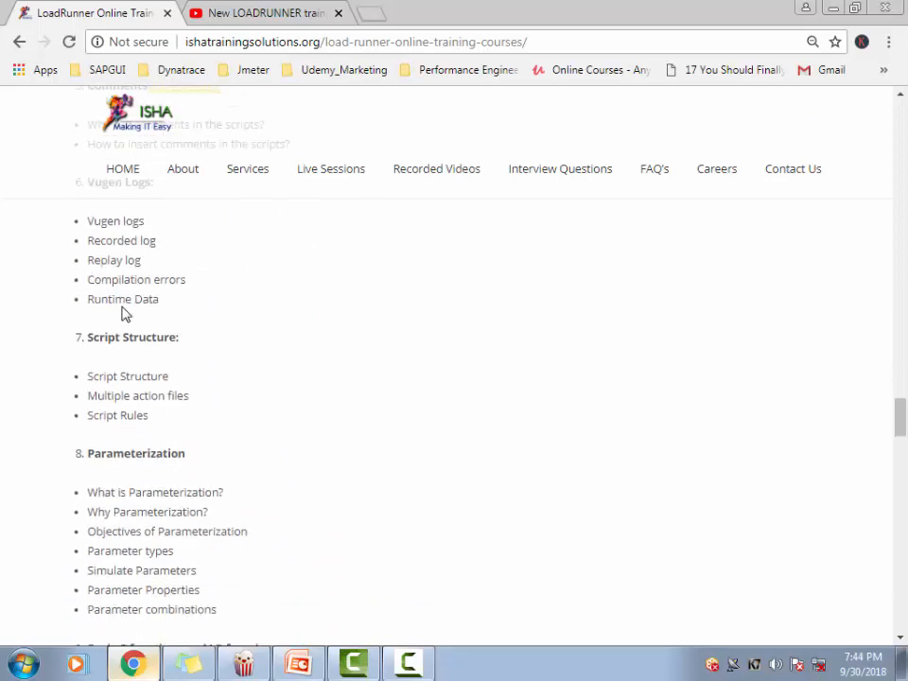
- Highlight Script Structure and Objectives of Parameterization while scrolling to RunTime Settings
{"action": "scroll", "scroll_direction": "down", "scroll_amount": 3}
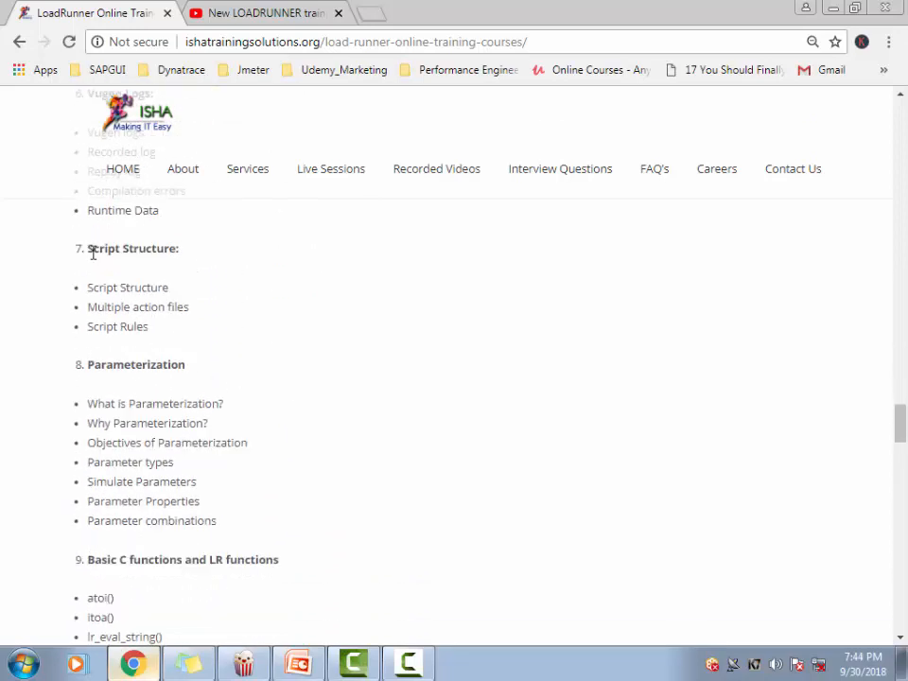
{"action": "double_click", "coordinate": [133, 248]}
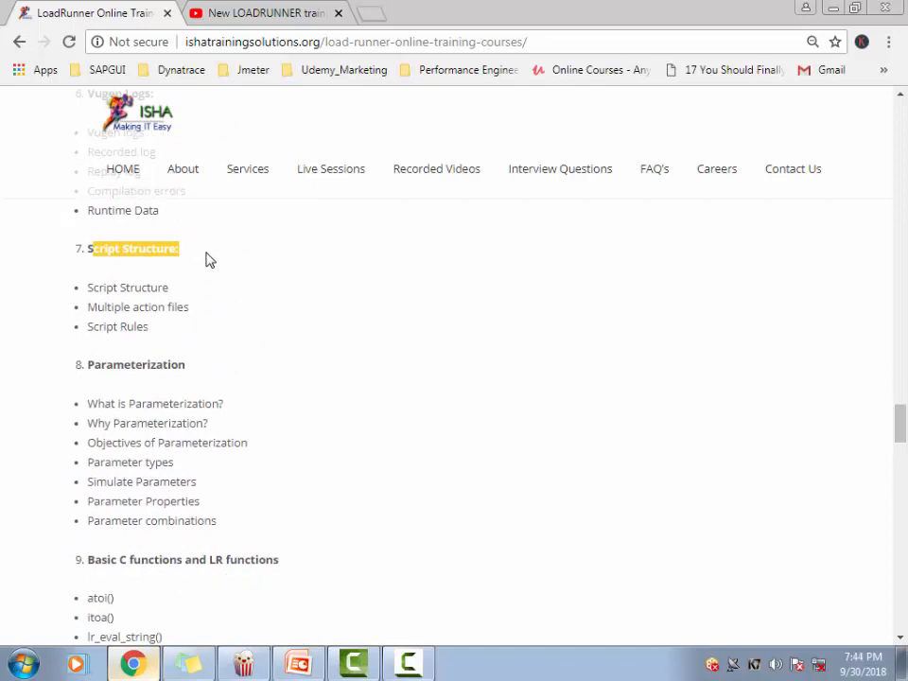
{"action": "mouse_move", "coordinate": [155, 280]}
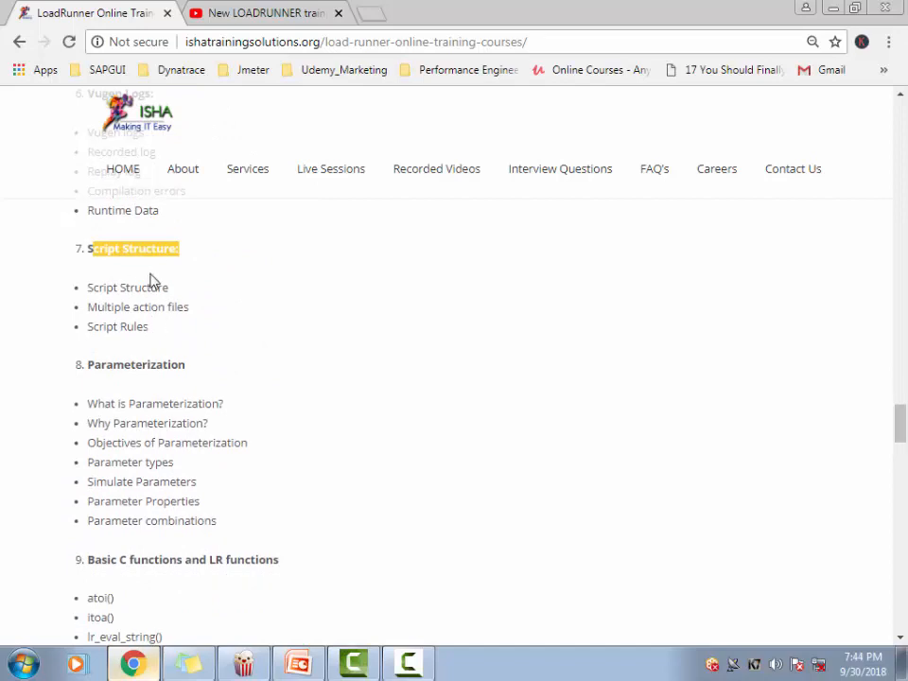
{"action": "scroll", "scroll_direction": "down", "scroll_amount": 3}
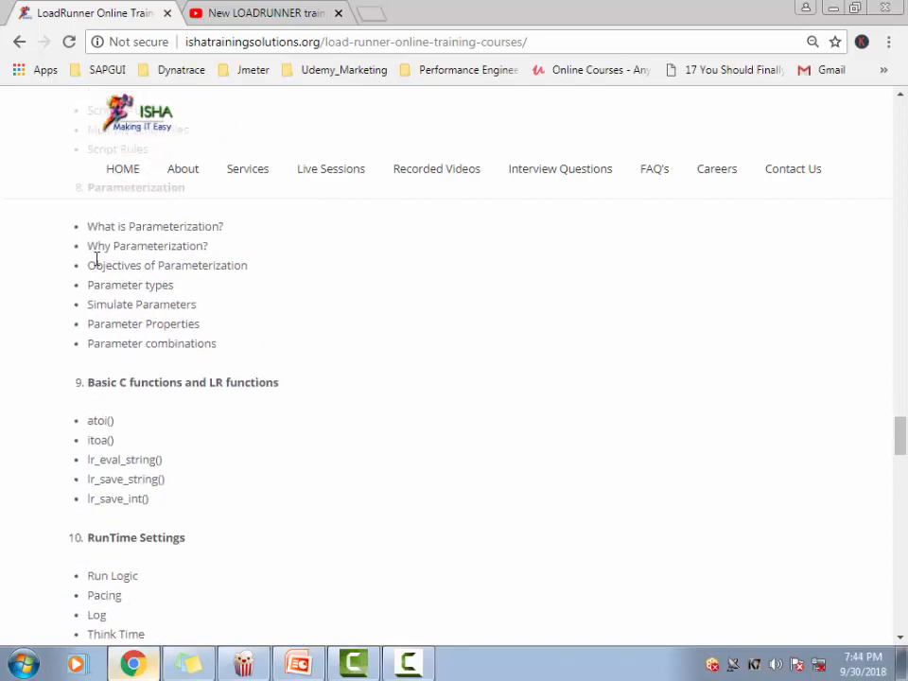
{"action": "double_click", "coordinate": [151, 265]}
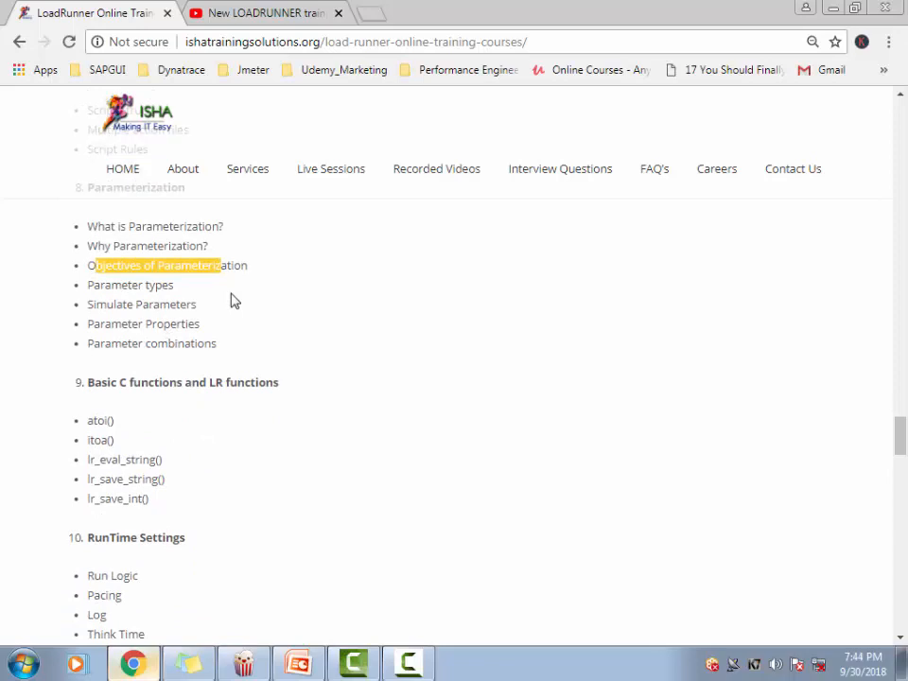
{"action": "scroll", "scroll_direction": "down", "scroll_amount": 3}
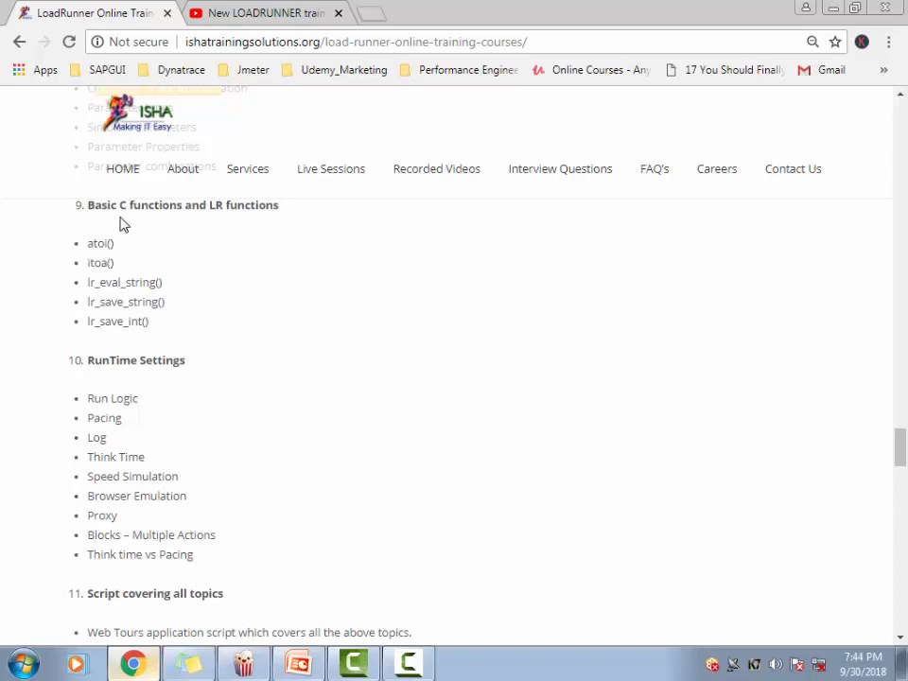
- Highlight the Basic C functions heading and scroll through RunTime Settings into Module #5 Controller
{"action": "double_click", "coordinate": [111, 204]}
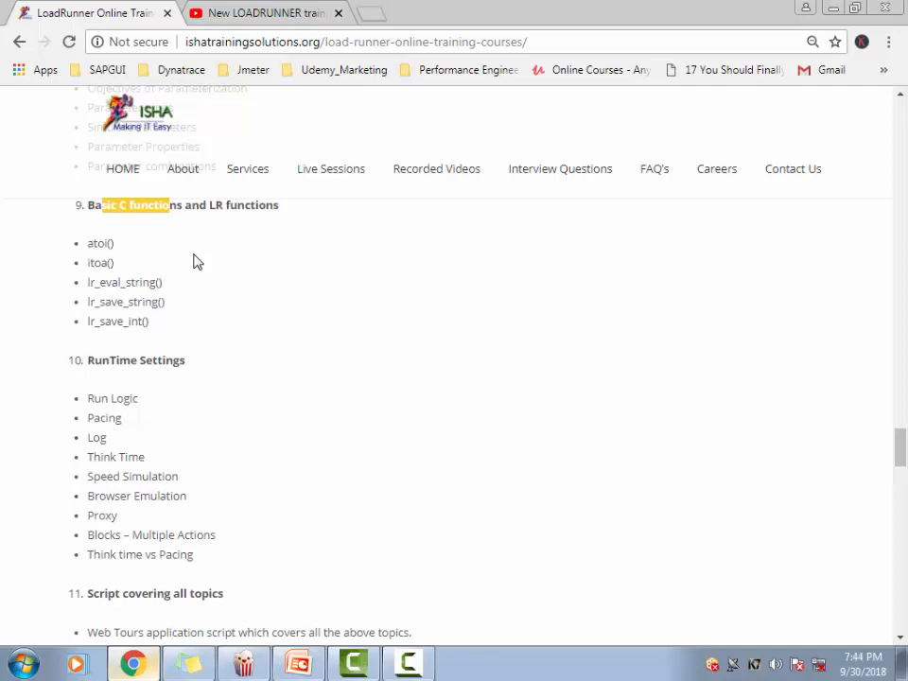
{"action": "mouse_move", "coordinate": [140, 235]}
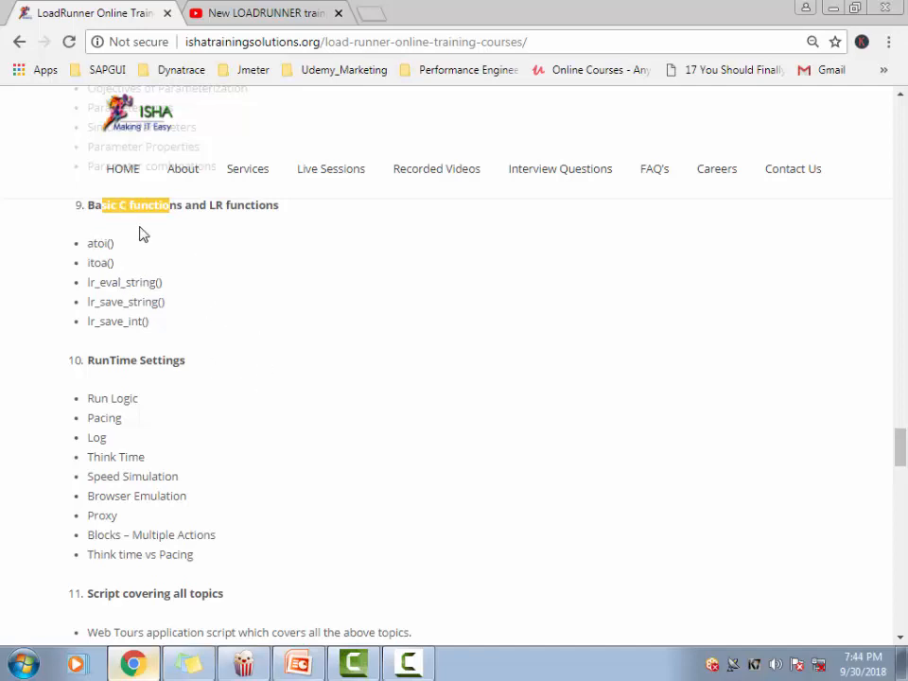
{"action": "scroll", "scroll_direction": "down", "scroll_amount": 3}
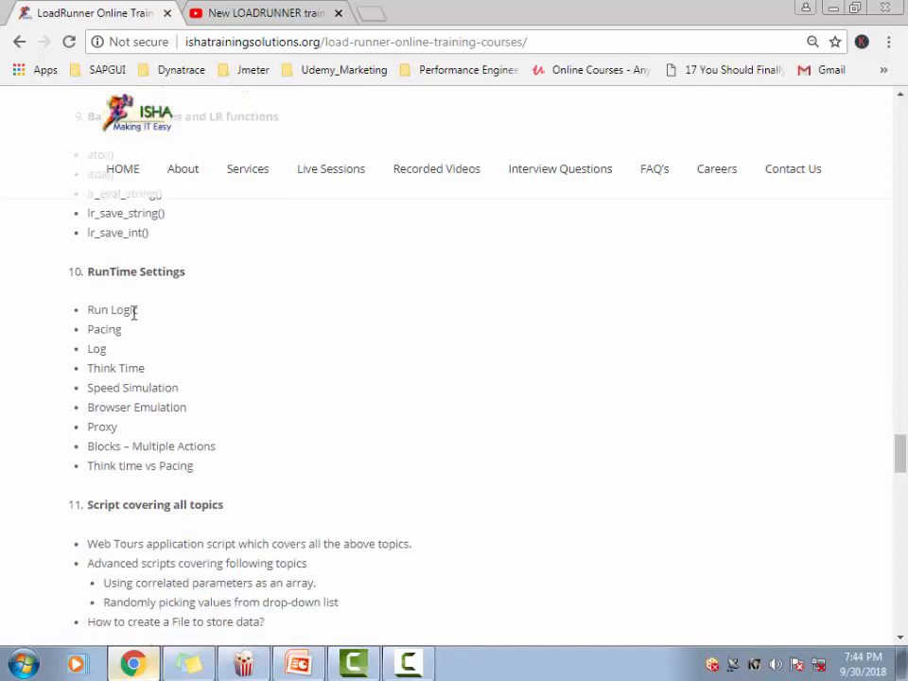
{"action": "scroll", "scroll_direction": "down", "scroll_amount": 3}
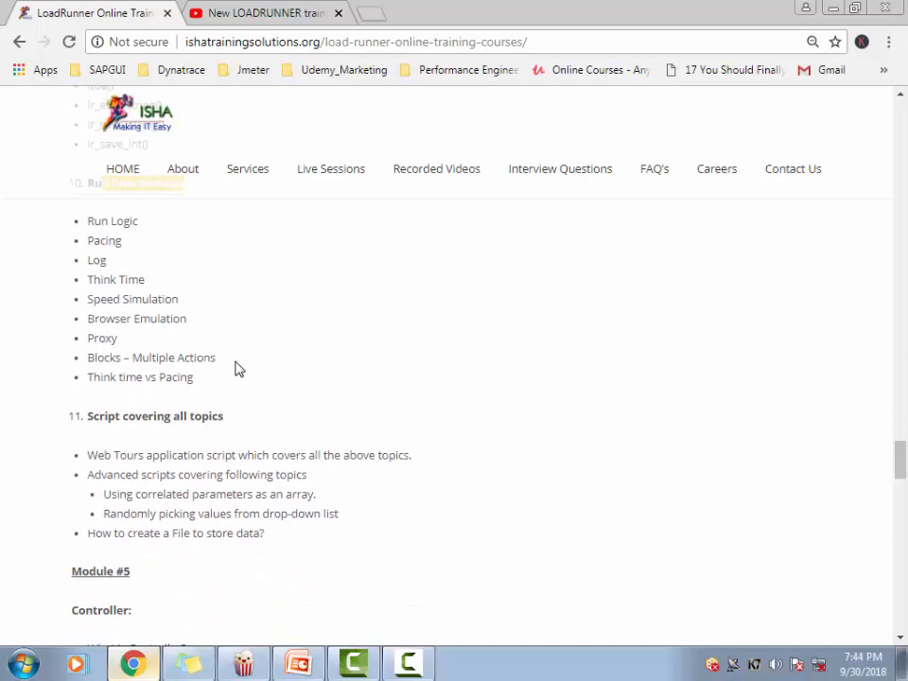
{"action": "mouse_move", "coordinate": [242, 378]}
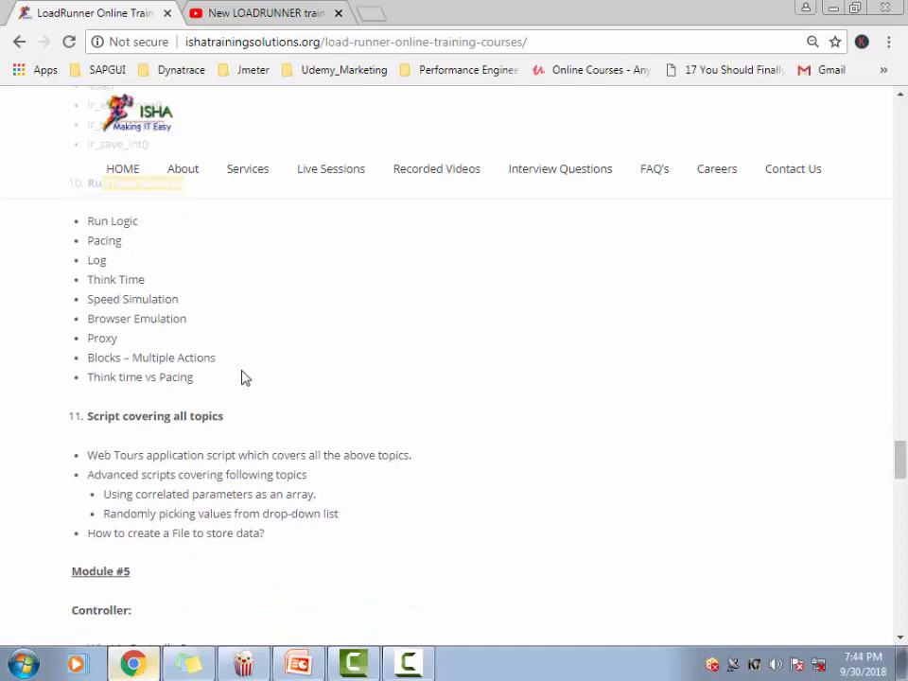
{"action": "scroll", "scroll_direction": "down", "scroll_amount": 3}
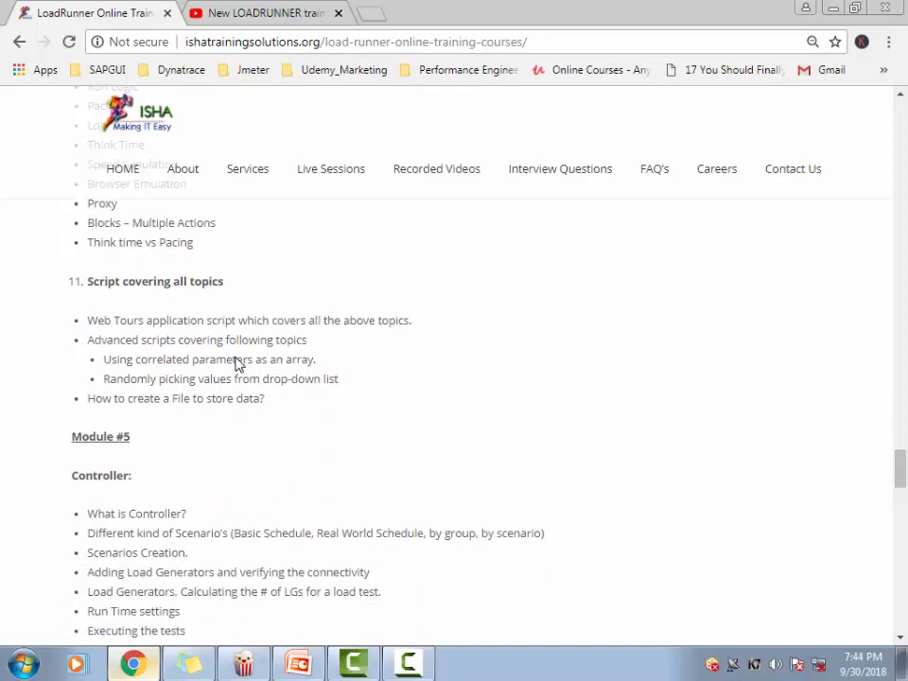
{"action": "scroll", "scroll_direction": "down", "scroll_amount": 3}
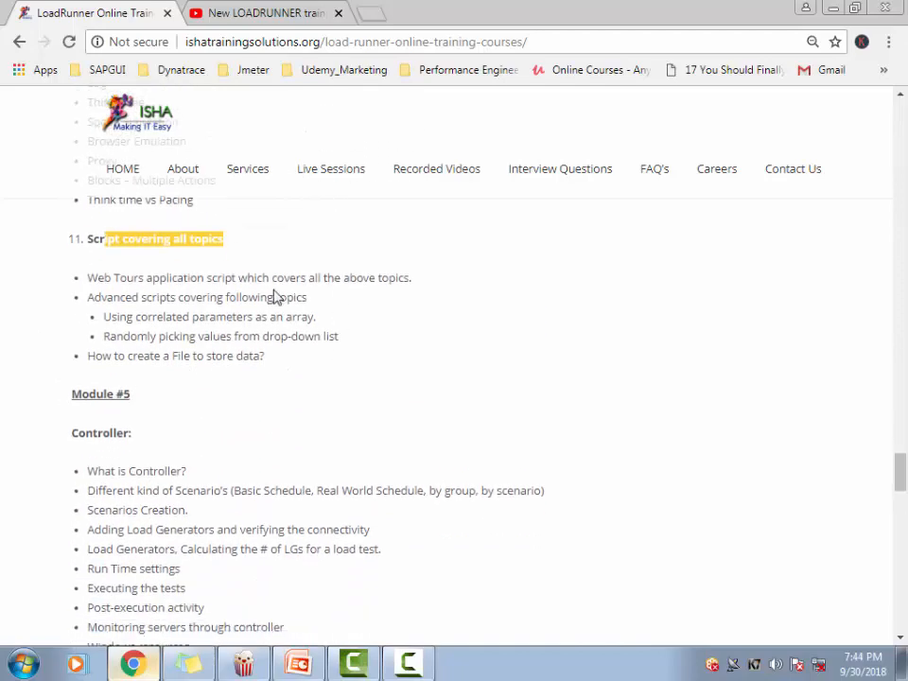
- Scroll on through Module #5 to the Module #6 Analyzer topics
{"action": "scroll", "scroll_direction": "down", "scroll_amount": 3}
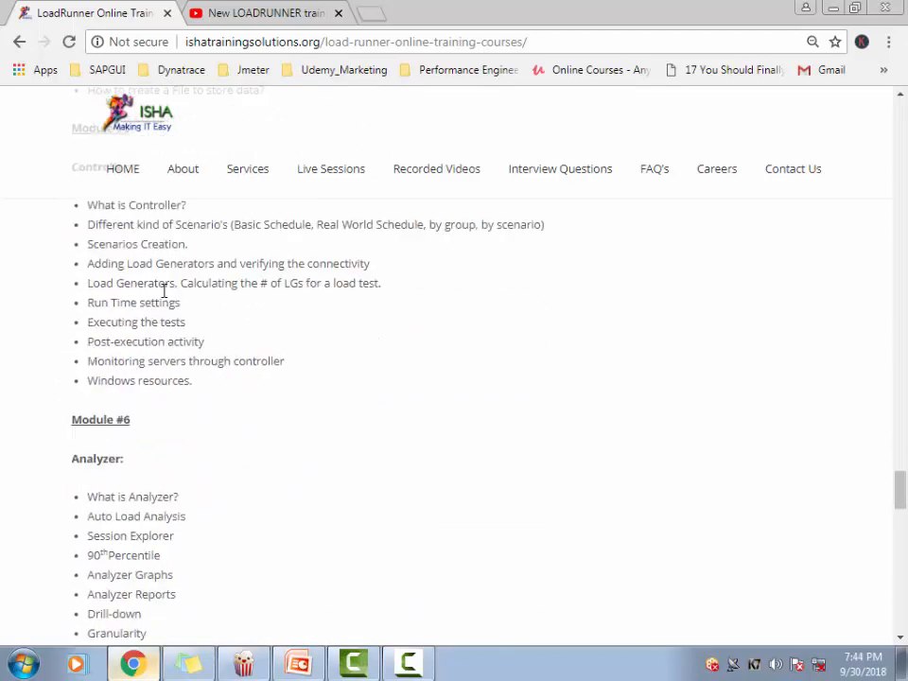
{"action": "scroll", "scroll_direction": "up", "scroll_amount": 3}
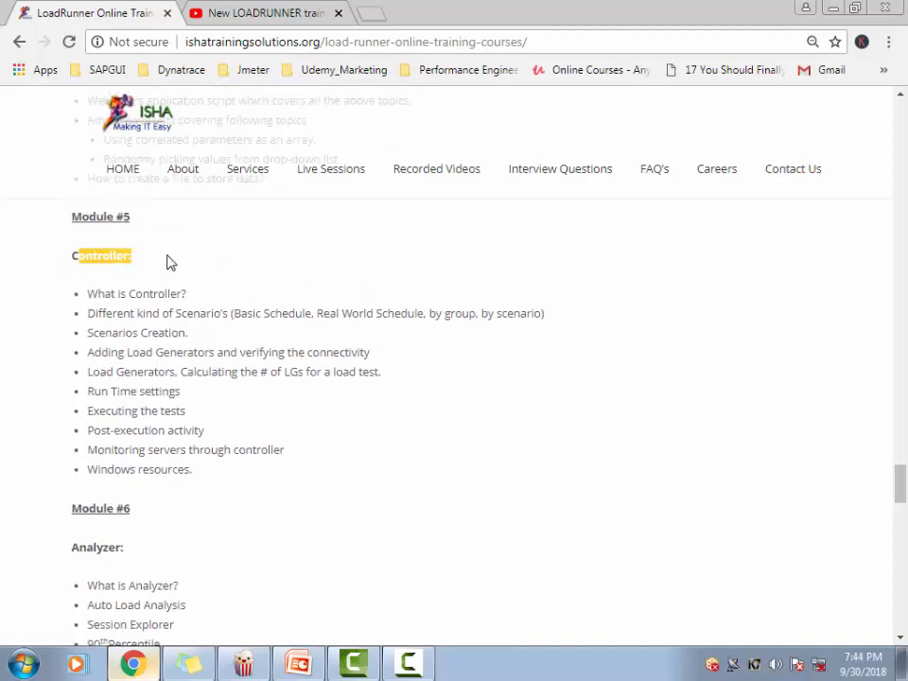
{"action": "mouse_move", "coordinate": [174, 262]}
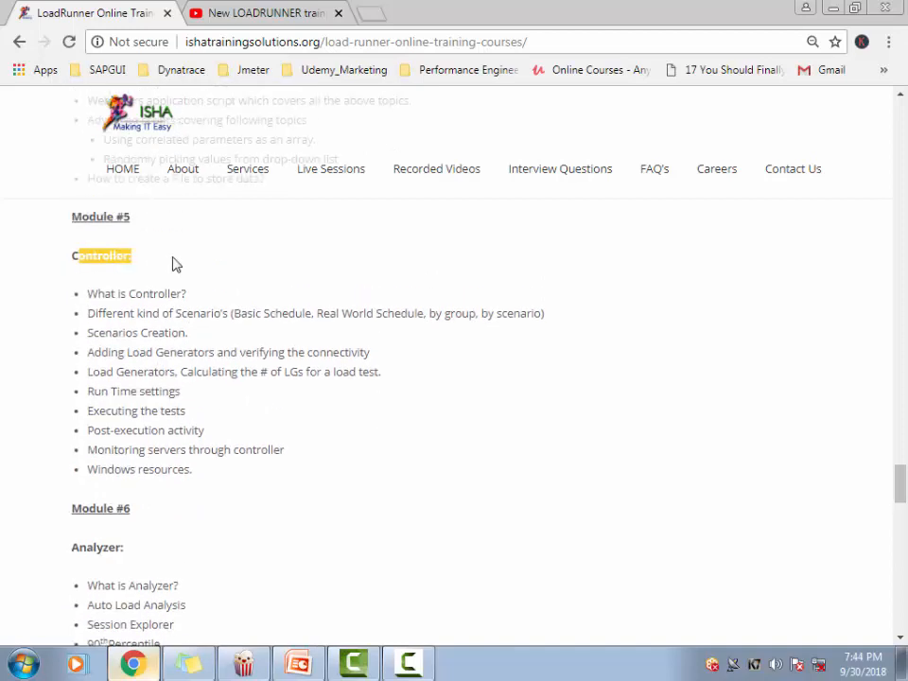
{"action": "mouse_move", "coordinate": [236, 301]}
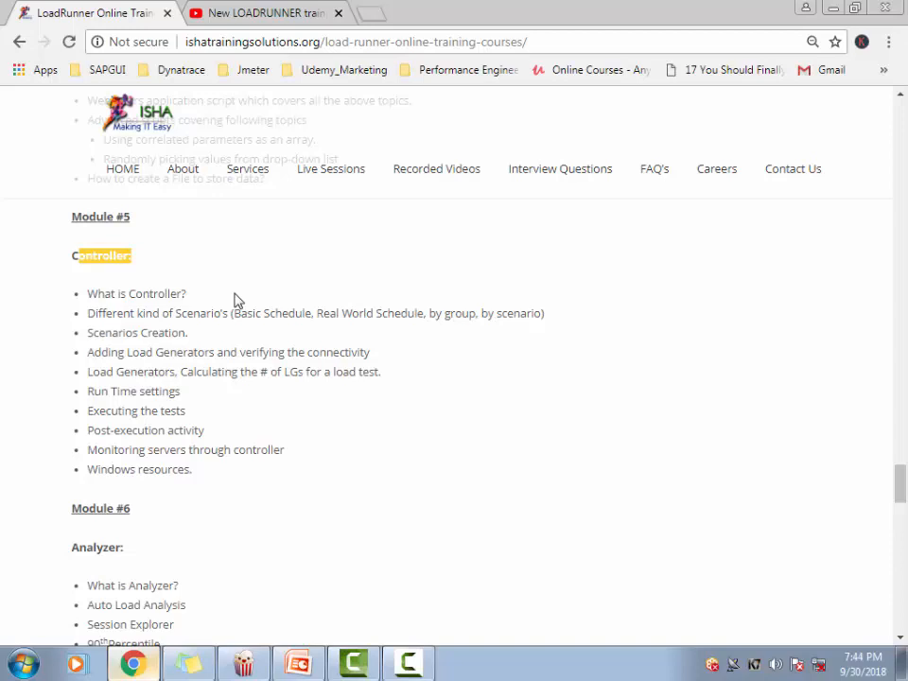
{"action": "mouse_move", "coordinate": [439, 342]}
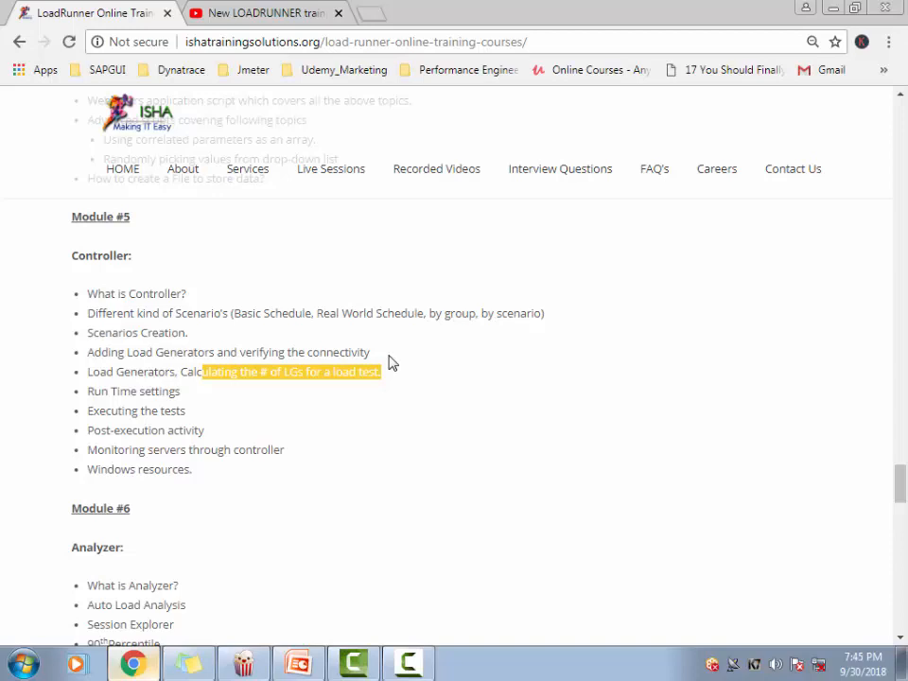
{"action": "scroll", "scroll_direction": "down", "scroll_amount": 3}
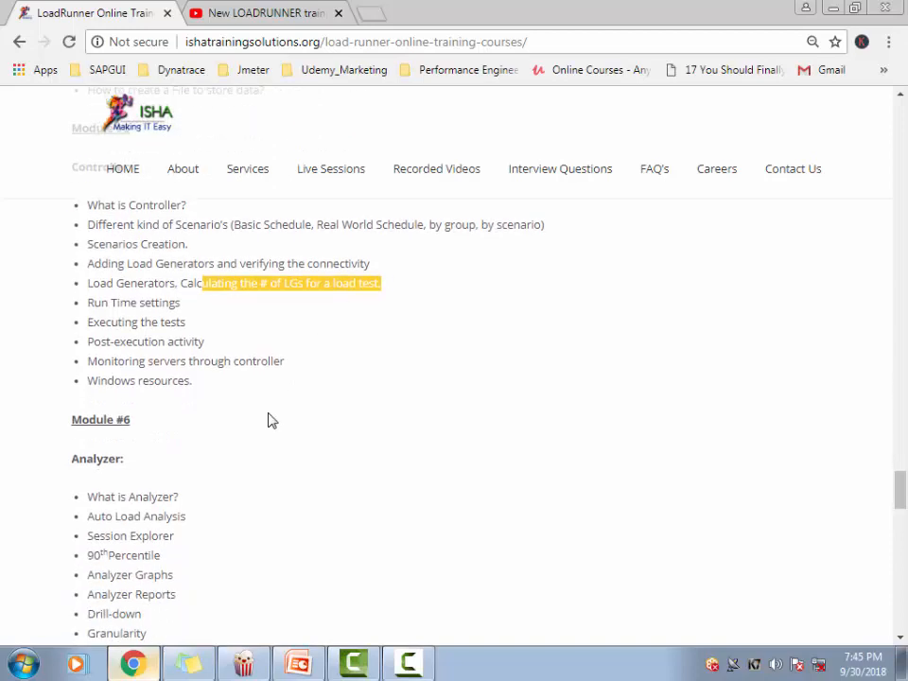
{"action": "mouse_move", "coordinate": [257, 389]}
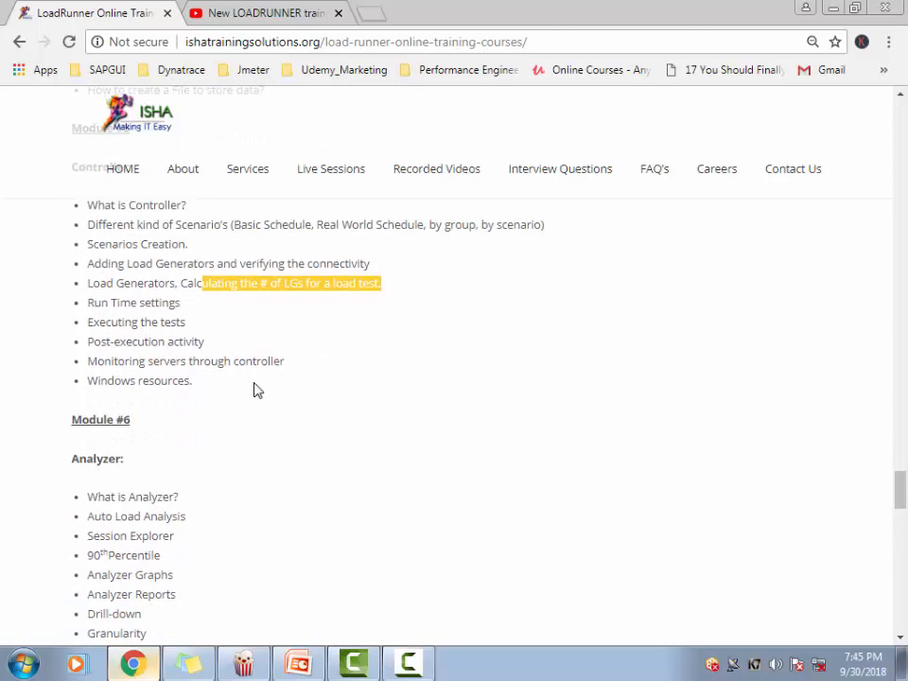
{"action": "scroll", "scroll_direction": "down", "scroll_amount": 3}
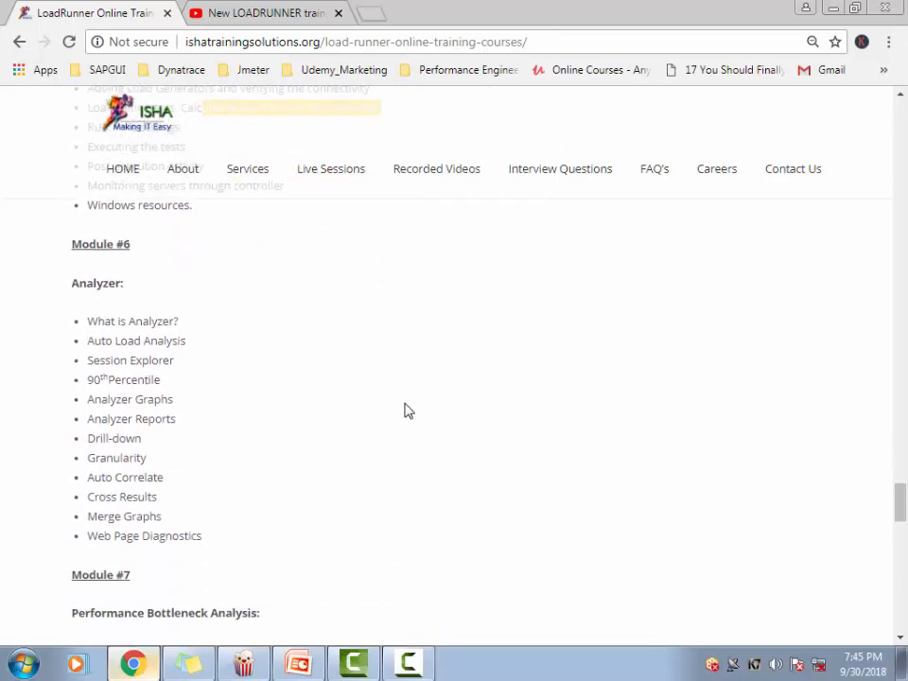
- Highlight the '90th Percentile' Analyzer topic and scroll to Module #7 Performance Bottleneck Analysis
{"action": "scroll", "scroll_direction": "up", "scroll_amount": 3}
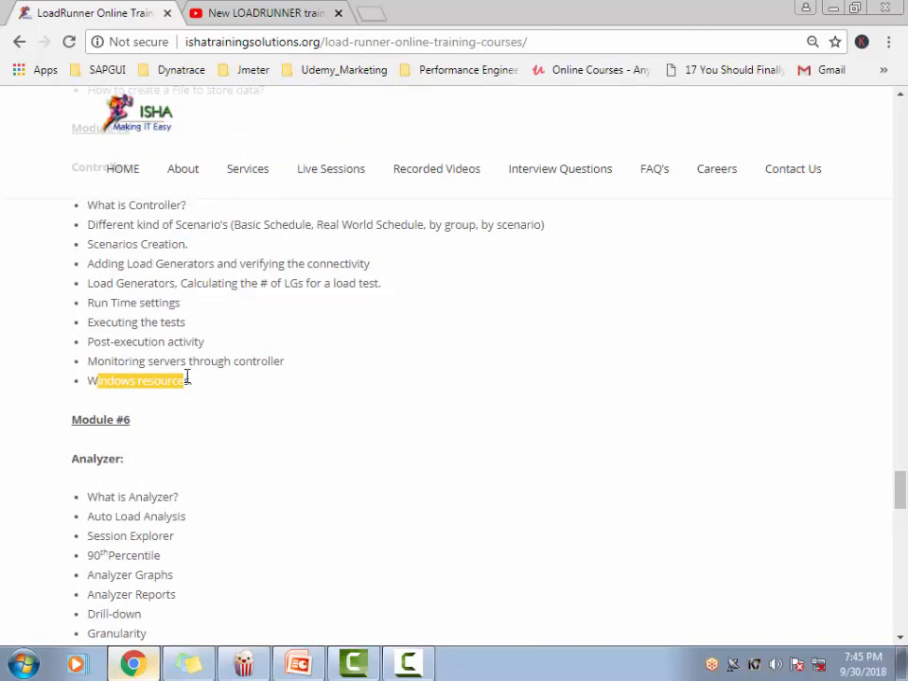
{"action": "mouse_move", "coordinate": [132, 303]}
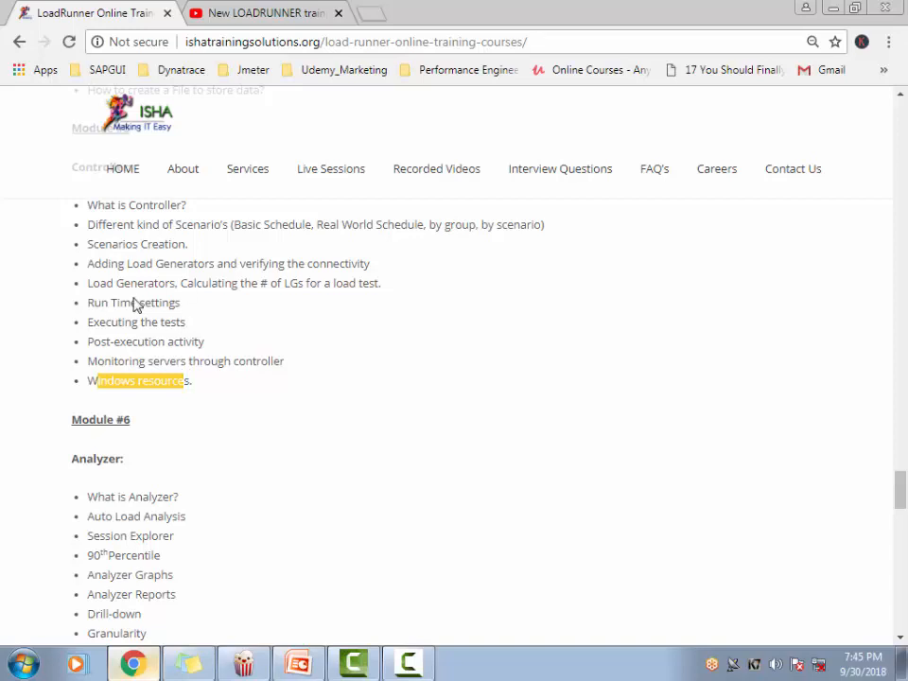
{"action": "scroll", "scroll_direction": "down", "scroll_amount": 3}
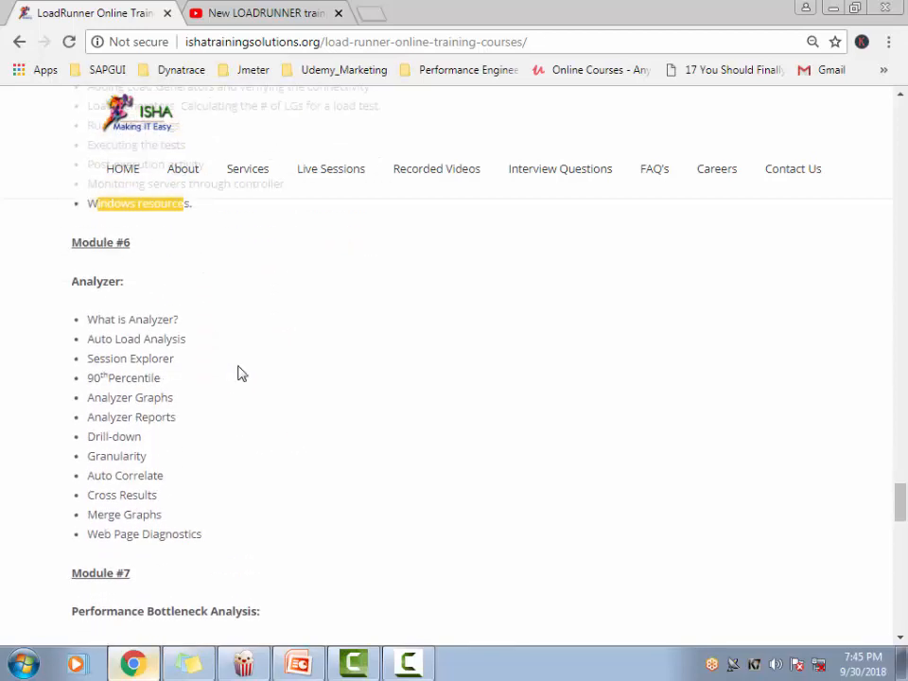
{"action": "double_click", "coordinate": [123, 378]}
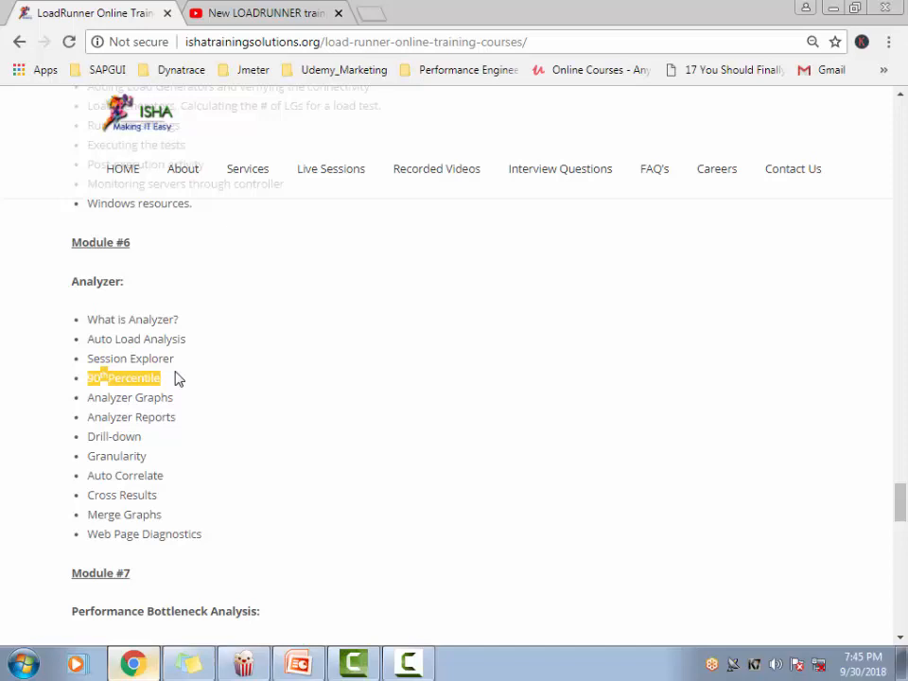
{"action": "scroll", "scroll_direction": "down", "scroll_amount": 3}
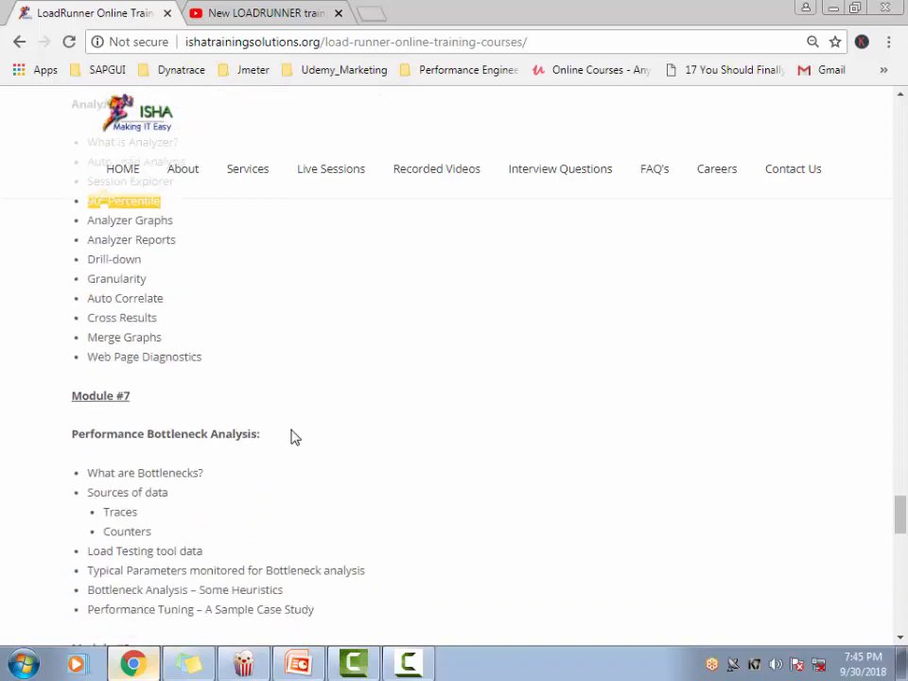
{"action": "scroll", "scroll_direction": "down", "scroll_amount": 3}
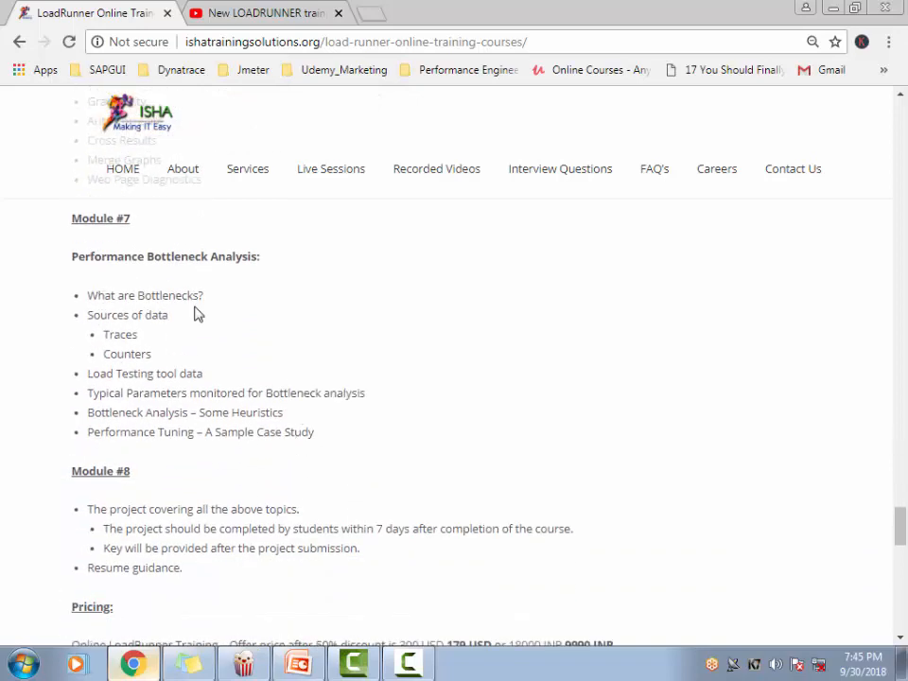
{"action": "mouse_move", "coordinate": [231, 367]}
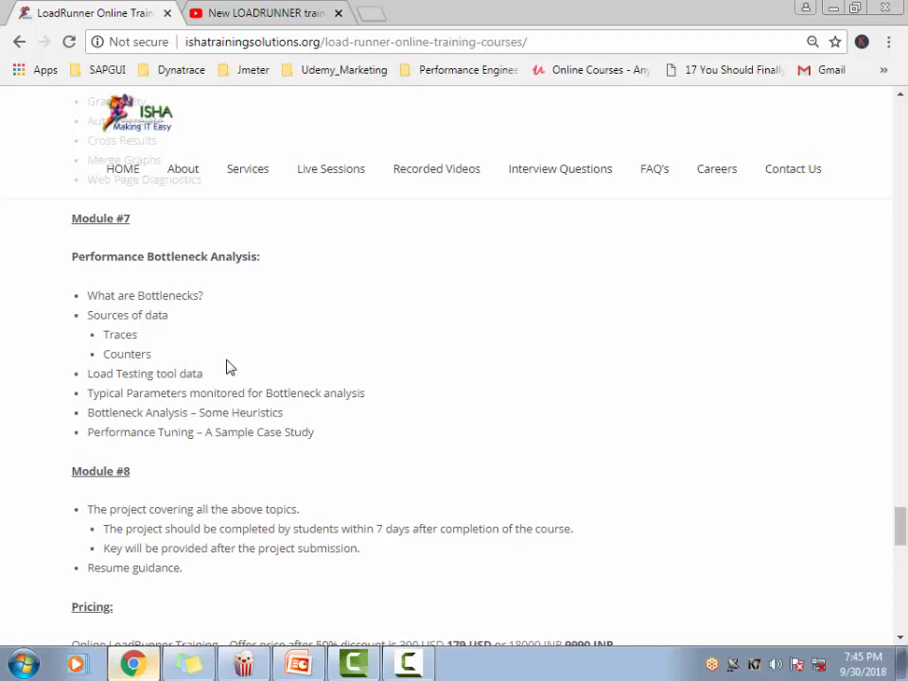
- Scroll past Module #8 to the Pricing section with the 179 USD offer and Enroll Now button
{"action": "scroll", "scroll_direction": "down", "scroll_amount": 3}
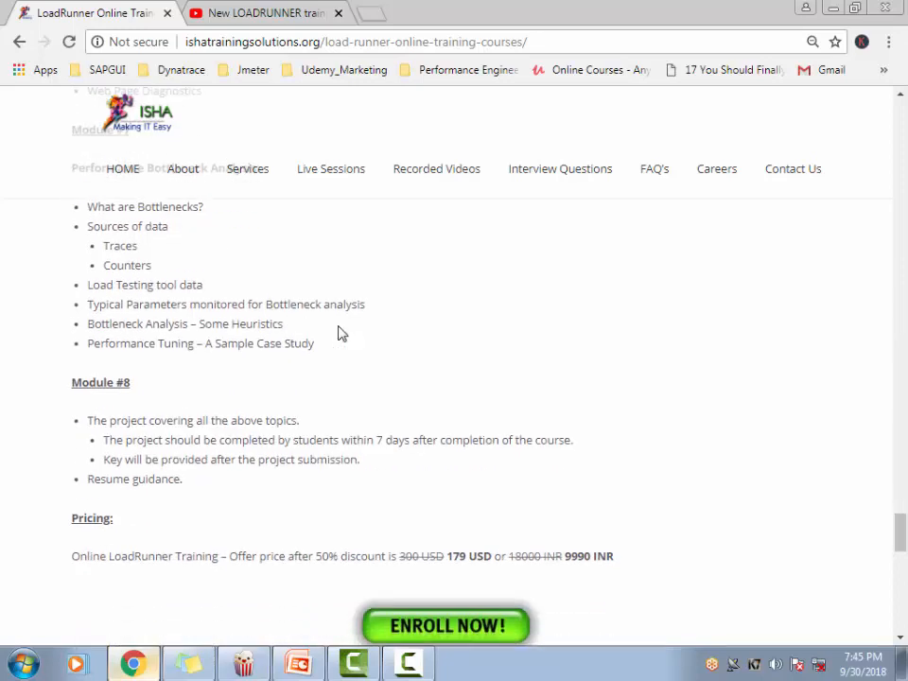
{"action": "scroll", "scroll_direction": "down", "scroll_amount": 3}
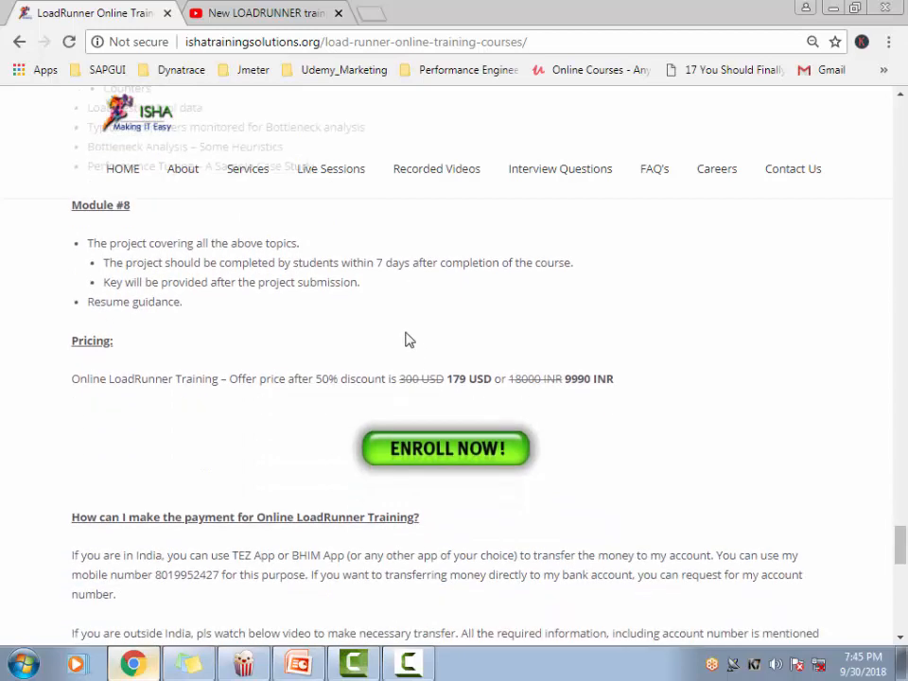
{"action": "mouse_move", "coordinate": [125, 261]}
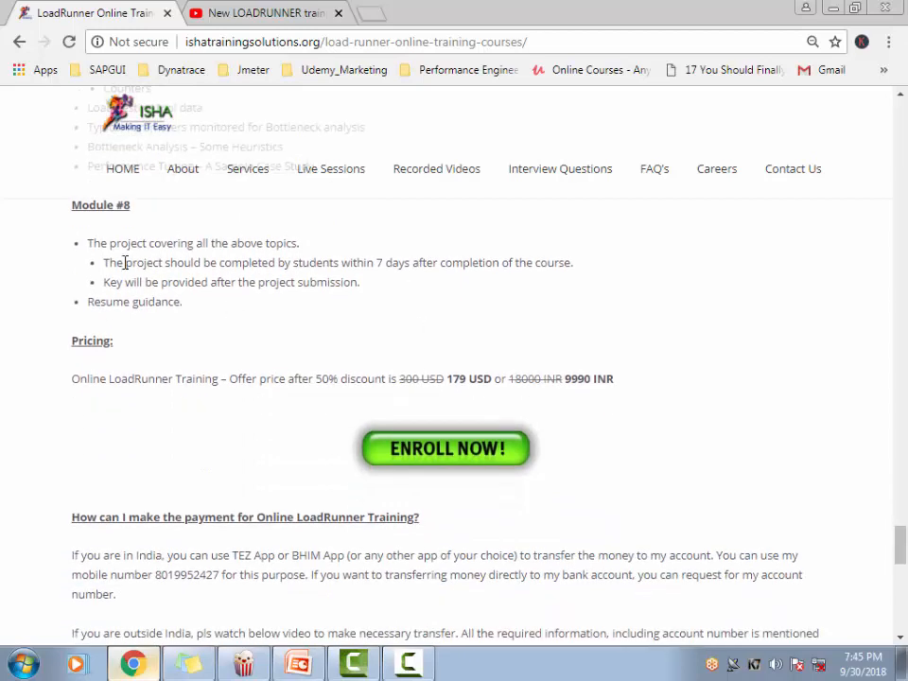
{"action": "mouse_move", "coordinate": [325, 329]}
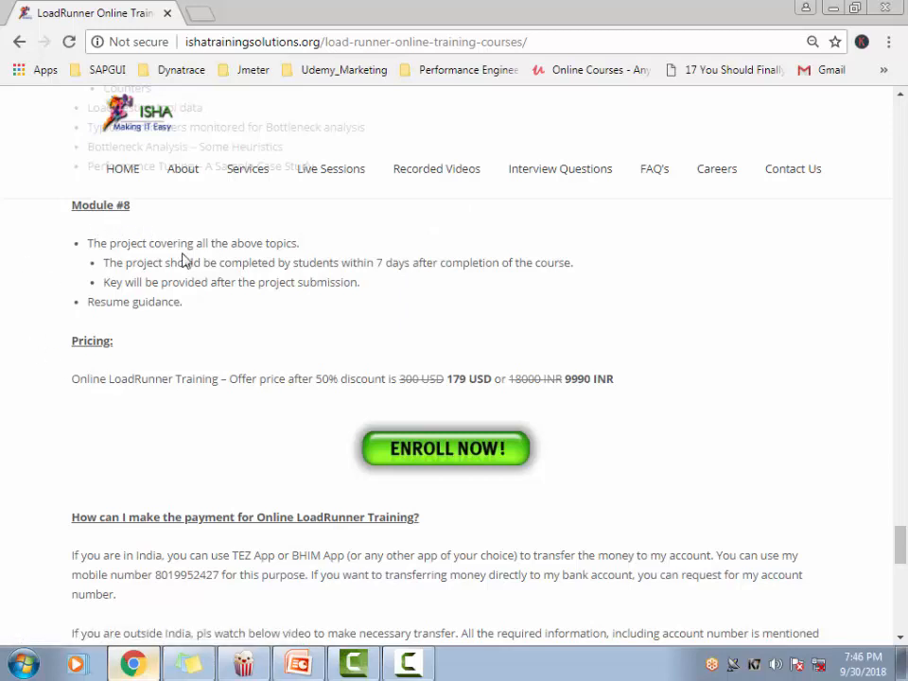
{"action": "double_click", "coordinate": [142, 301]}
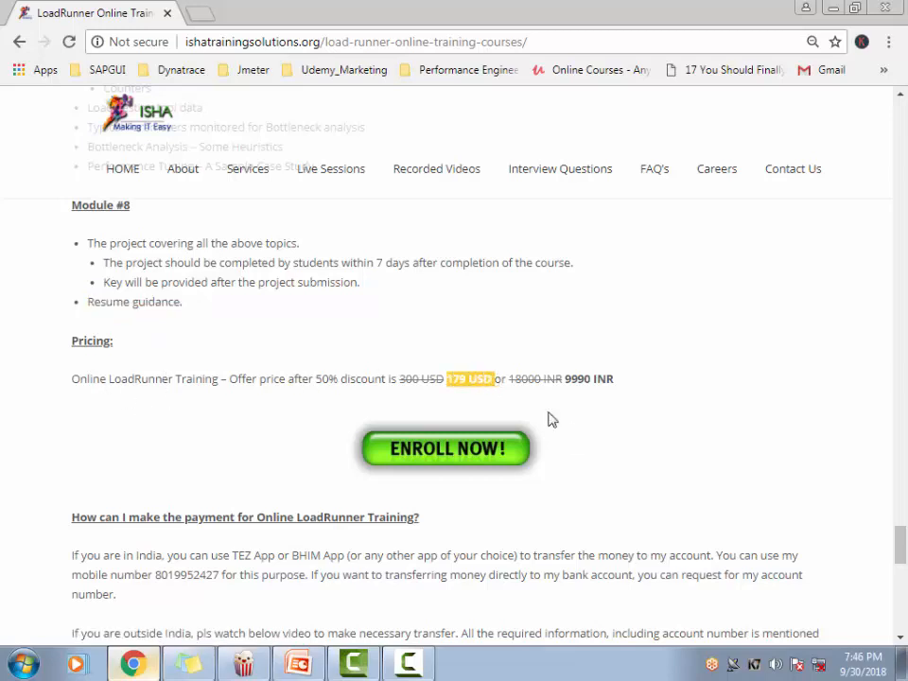
{"action": "mouse_move", "coordinate": [571, 433]}
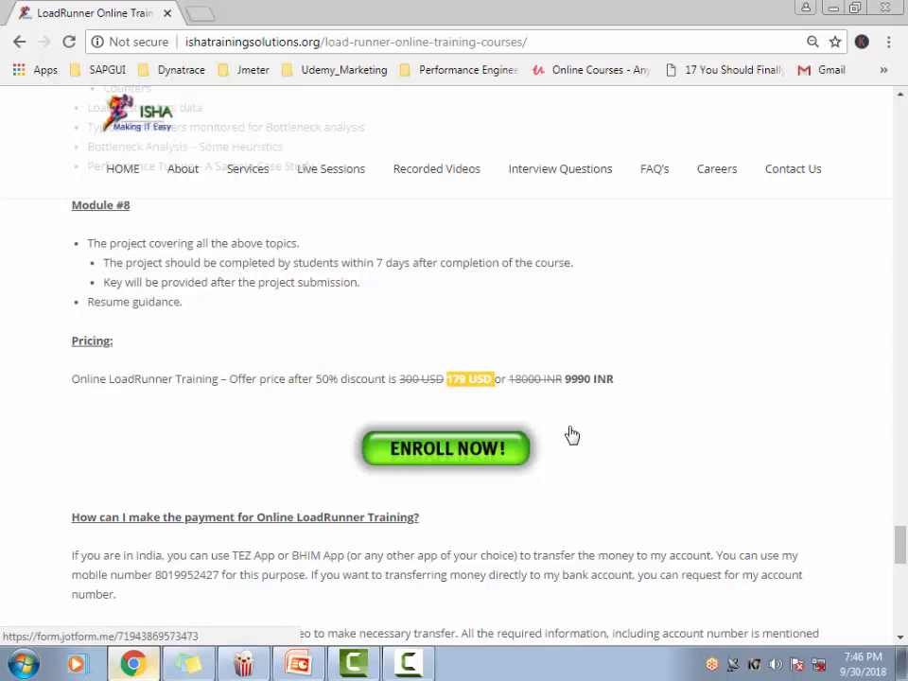
{"action": "mouse_move", "coordinate": [307, 292]}
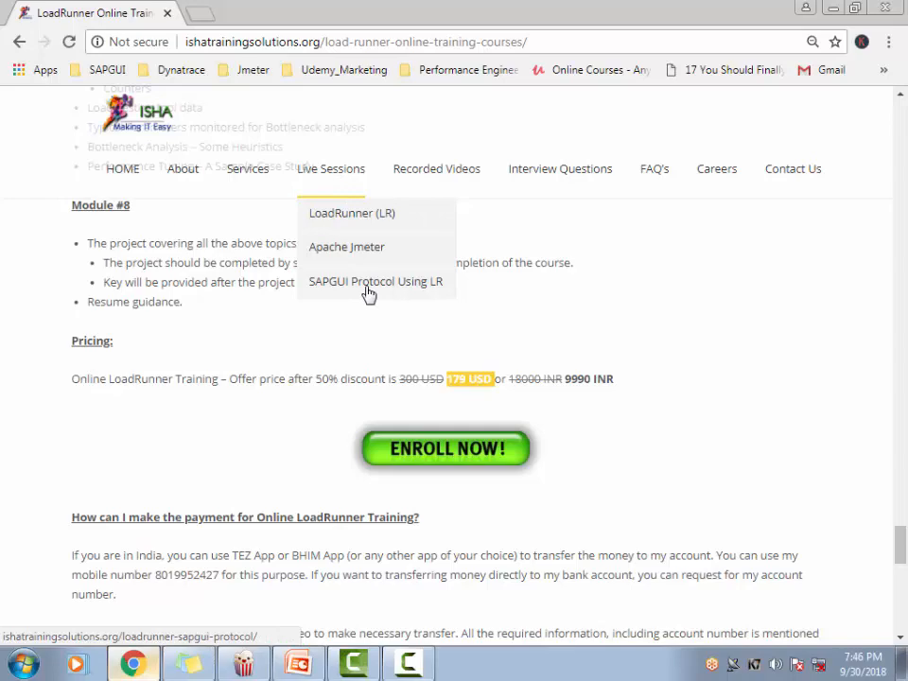
- Scroll the course page up to the script topics list and Module #5 Controller
{"action": "scroll", "scroll_direction": "up", "scroll_amount": 3}
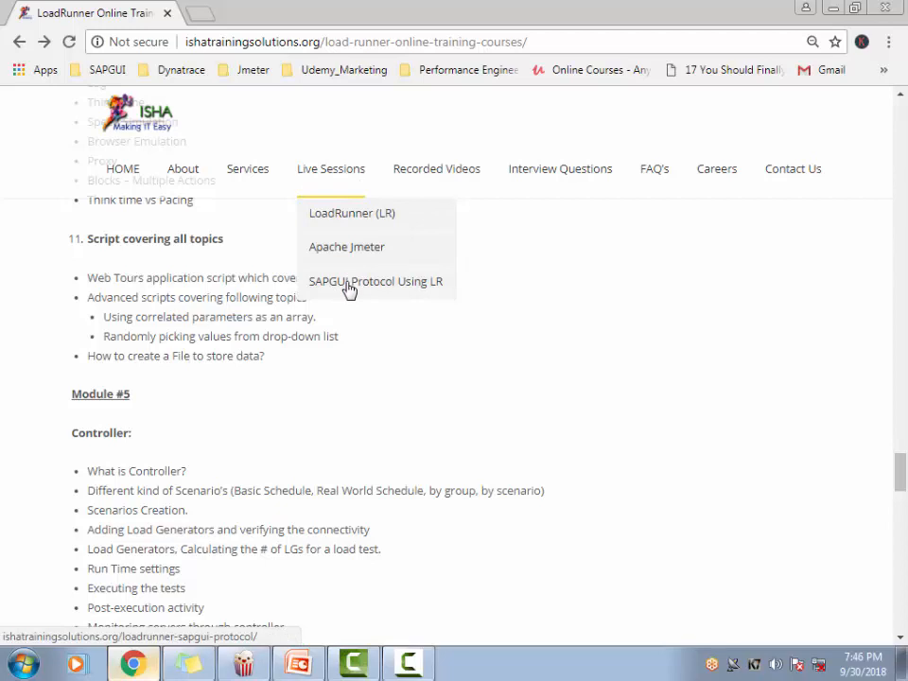
{"action": "mouse_move", "coordinate": [359, 287]}
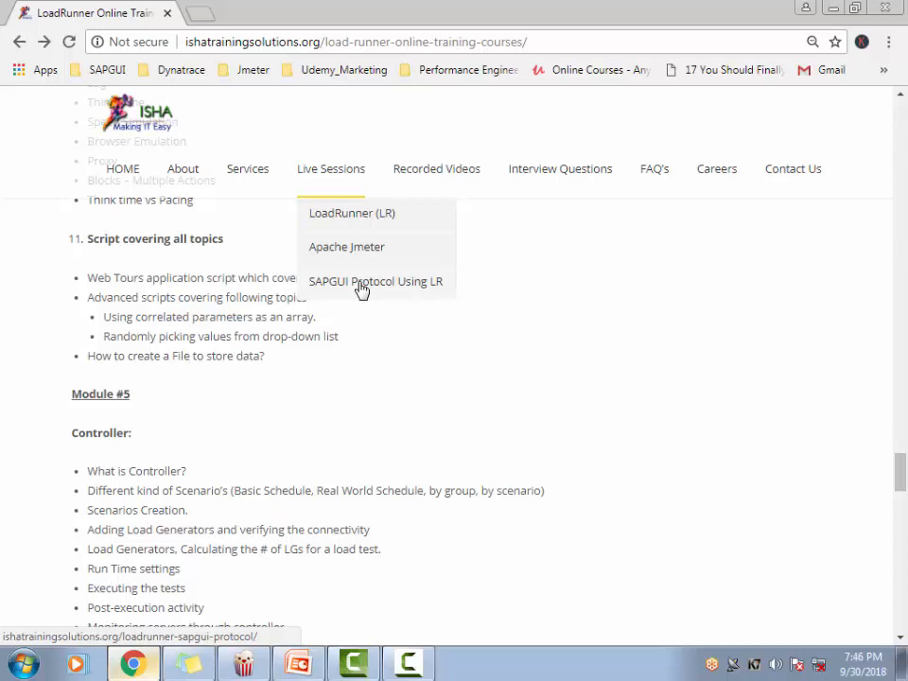
{"action": "mouse_move", "coordinate": [418, 318]}
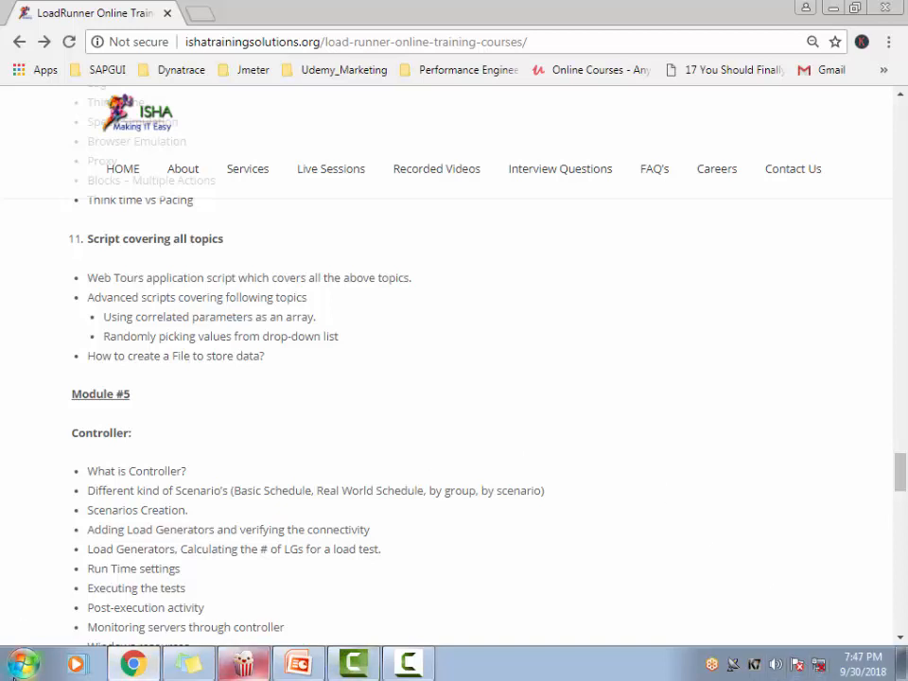
{"action": "left_click", "coordinate": [462, 662]}
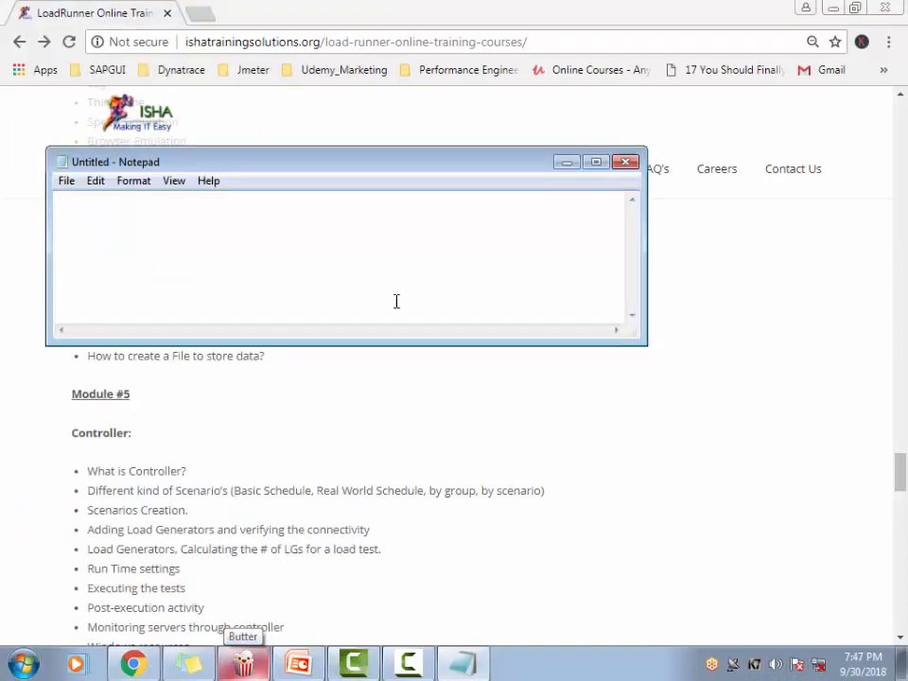
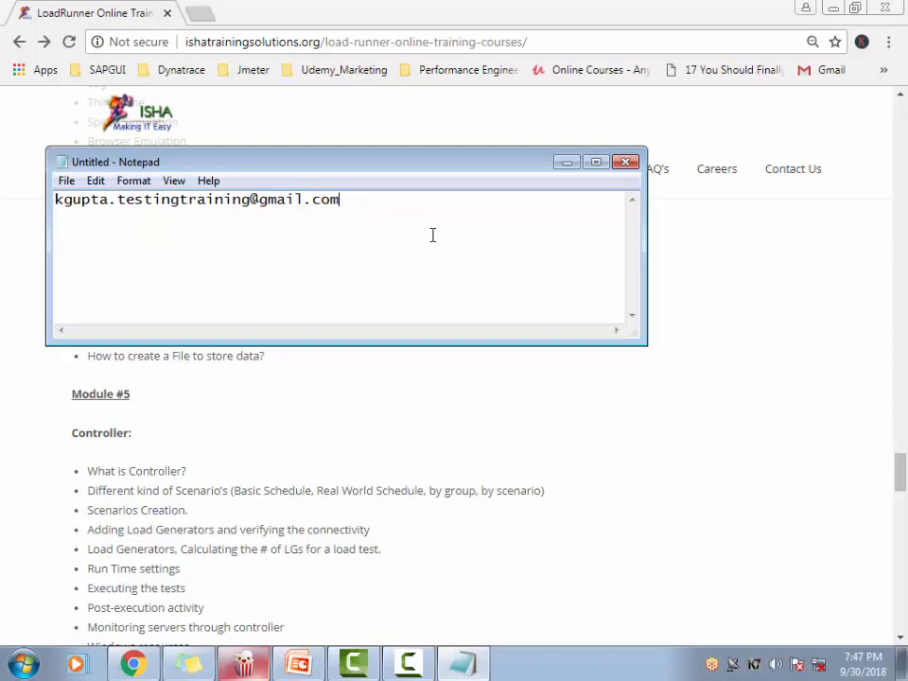
{"action": "mouse_move", "coordinate": [458, 526]}
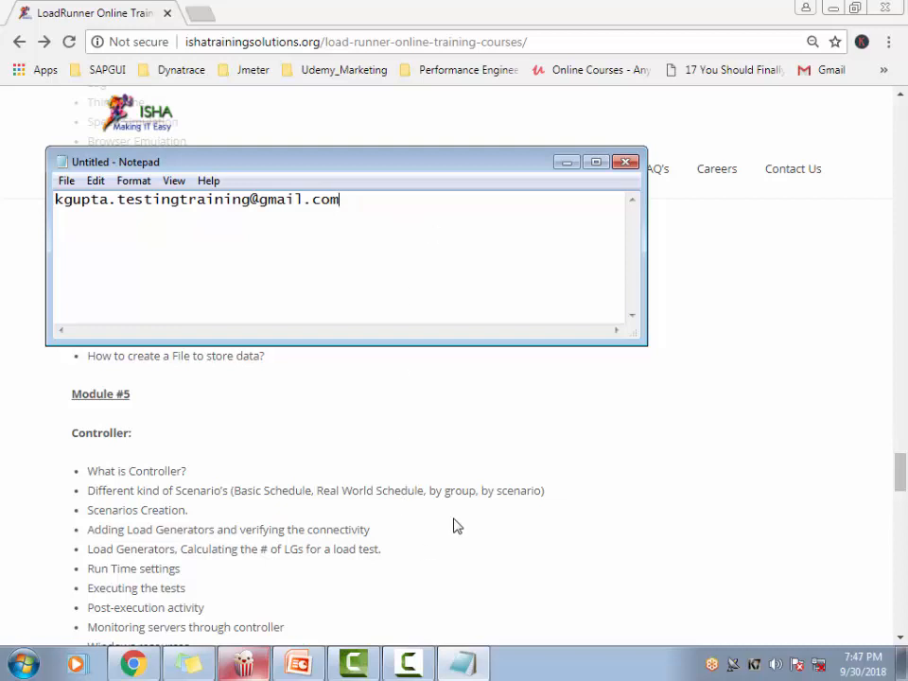